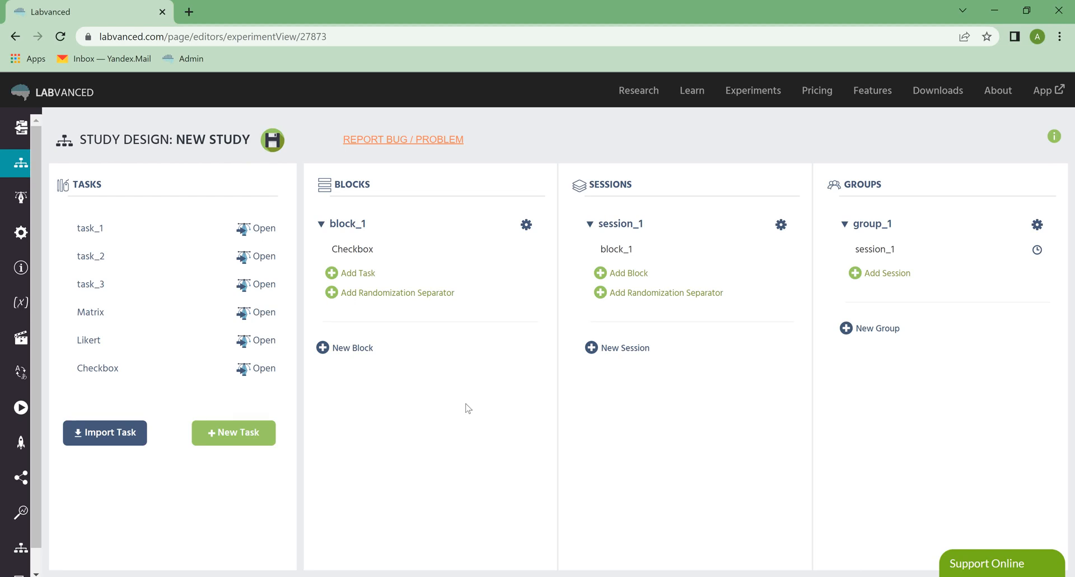
pyautogui.moveTo(515, 315)
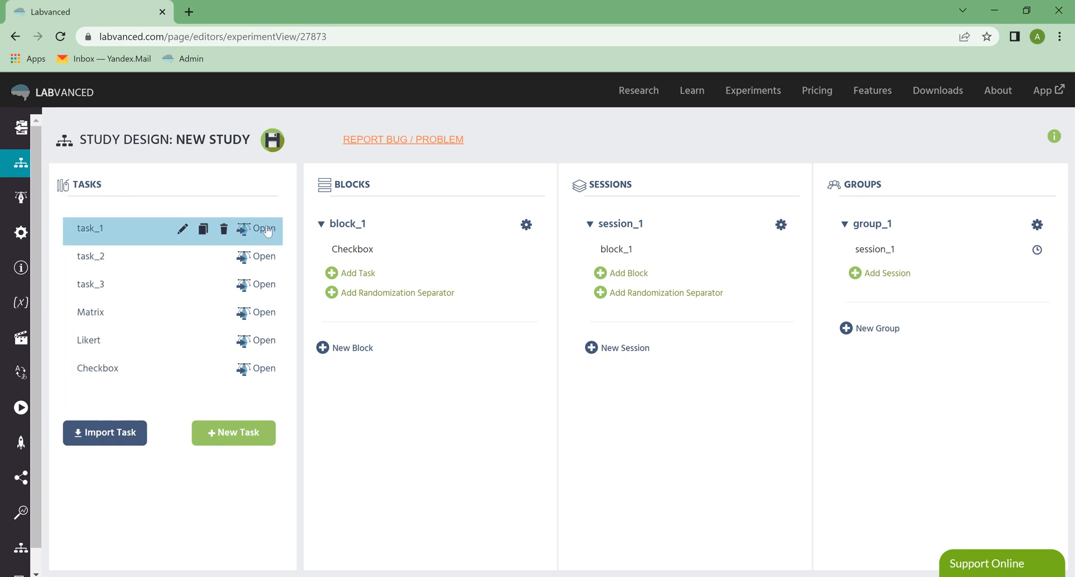
pyautogui.moveTo(208, 206)
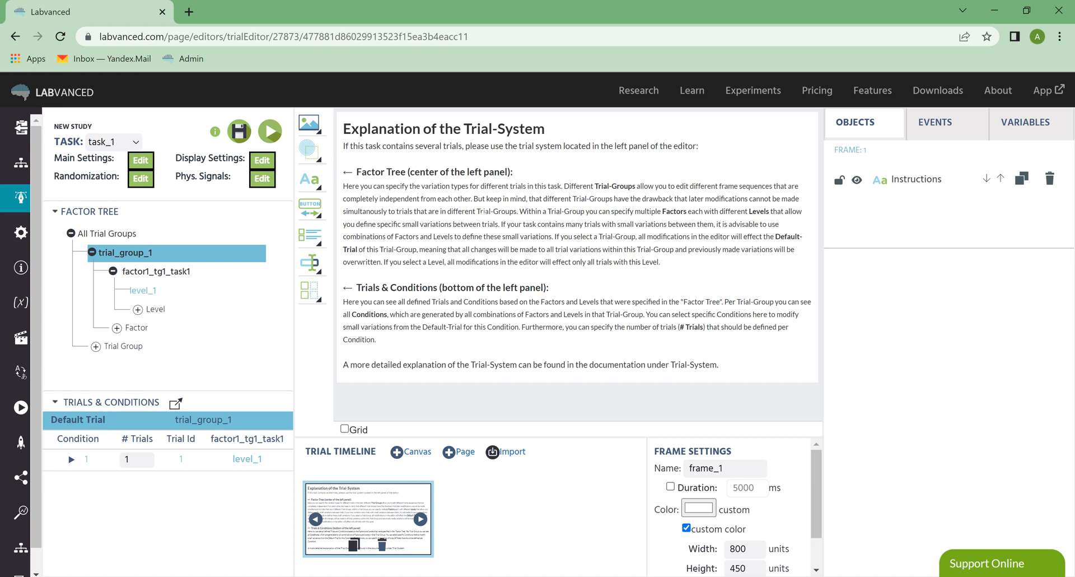
pyautogui.moveTo(506, 236)
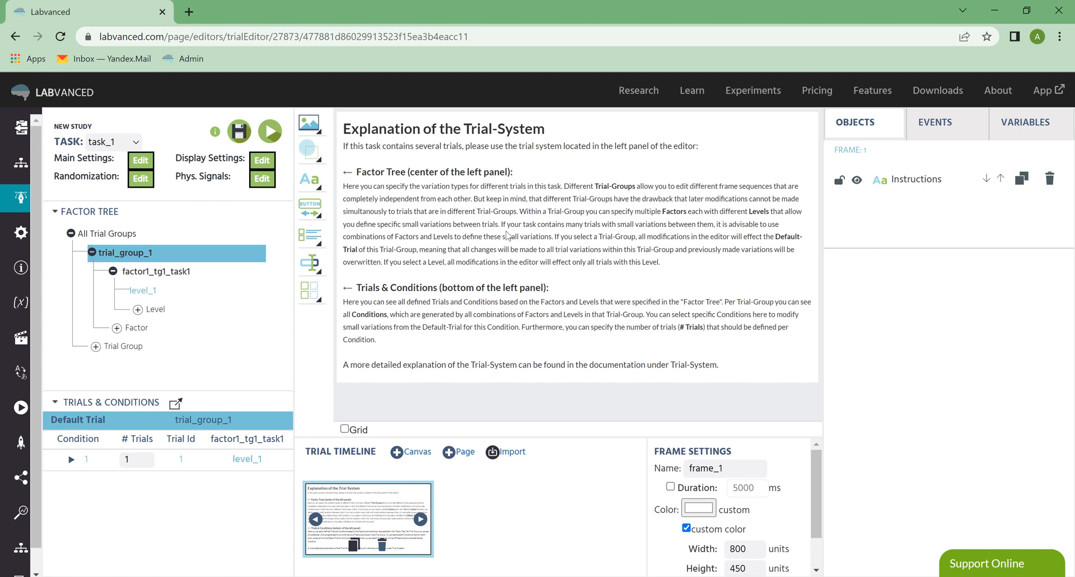
pyautogui.moveTo(508, 235)
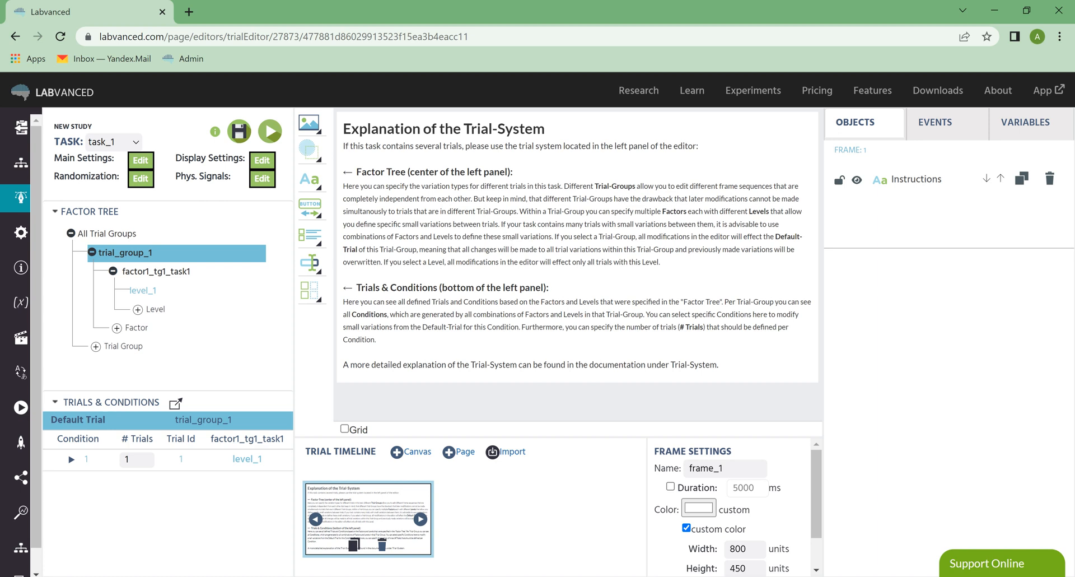
pyautogui.moveTo(532, 272)
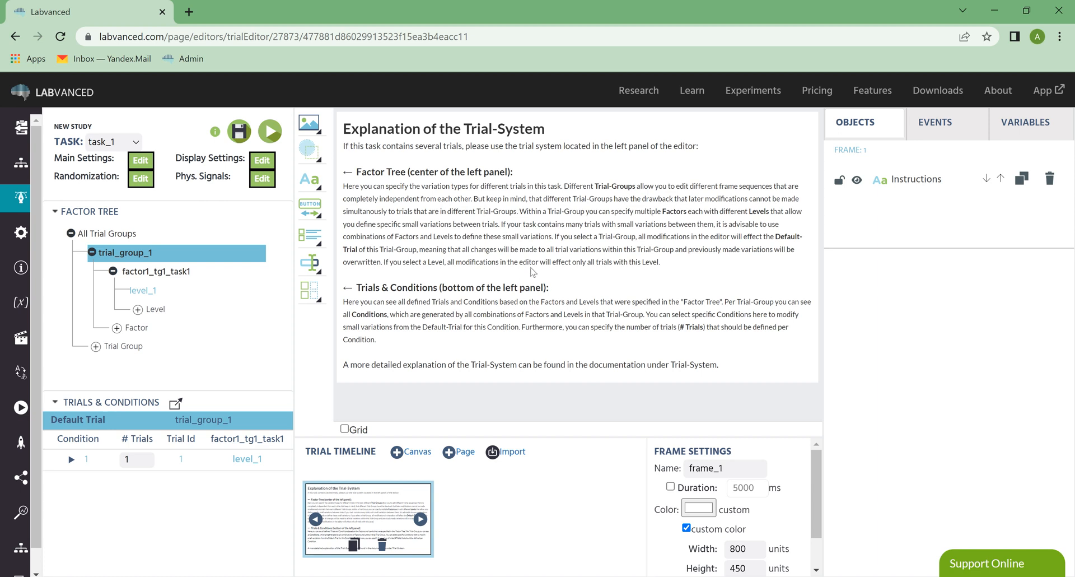
pyautogui.moveTo(533, 271)
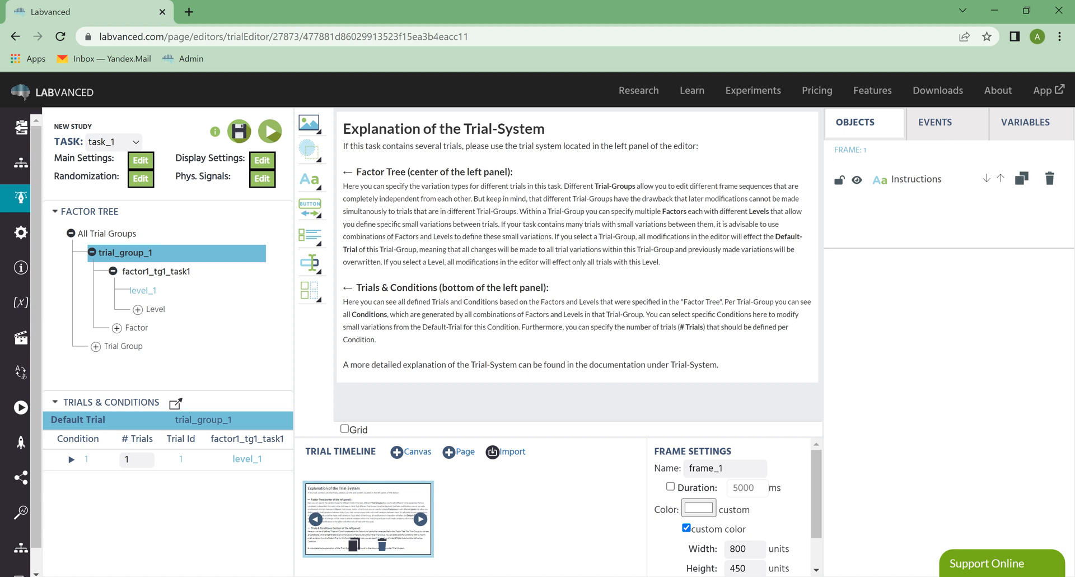
pyautogui.moveTo(146, 196)
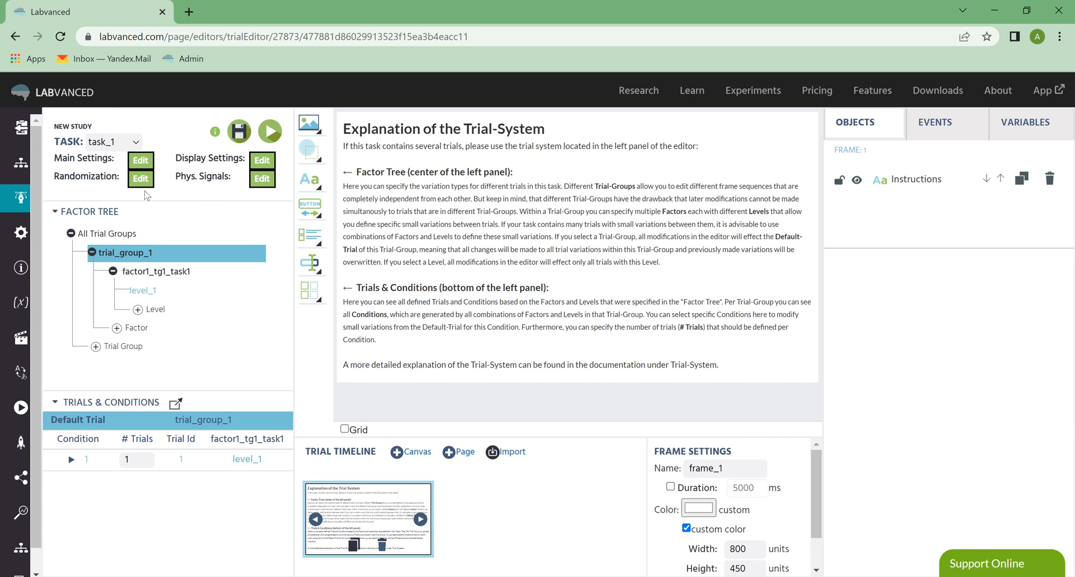
pyautogui.moveTo(176, 140)
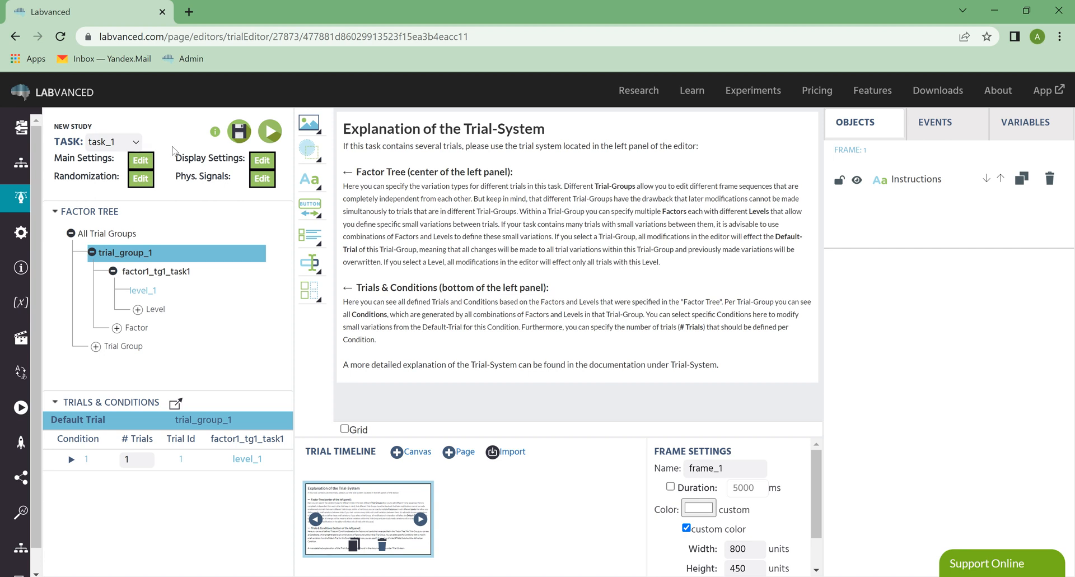
pyautogui.click(113, 142)
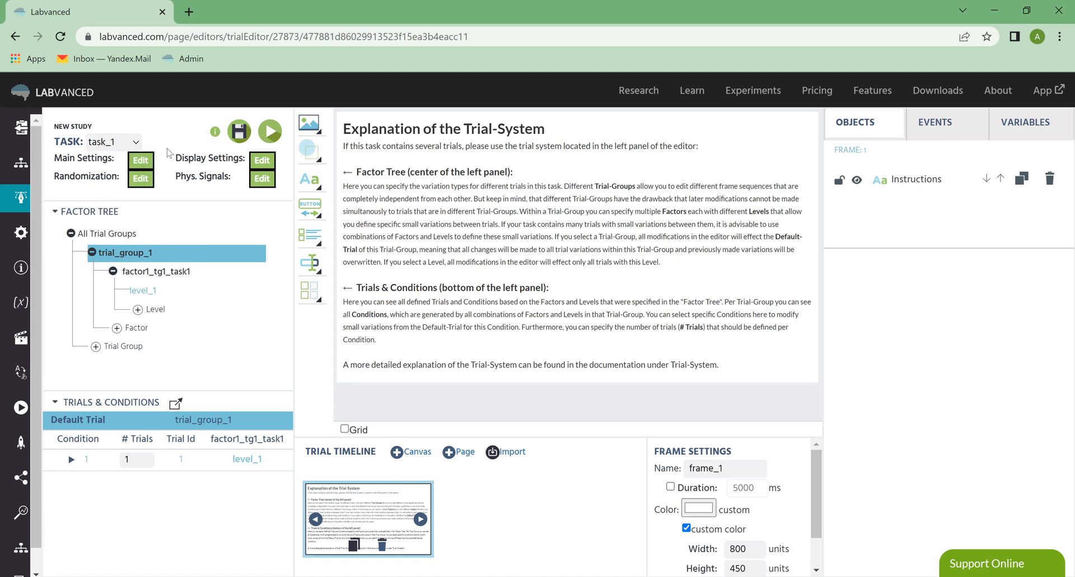
pyautogui.click(142, 162)
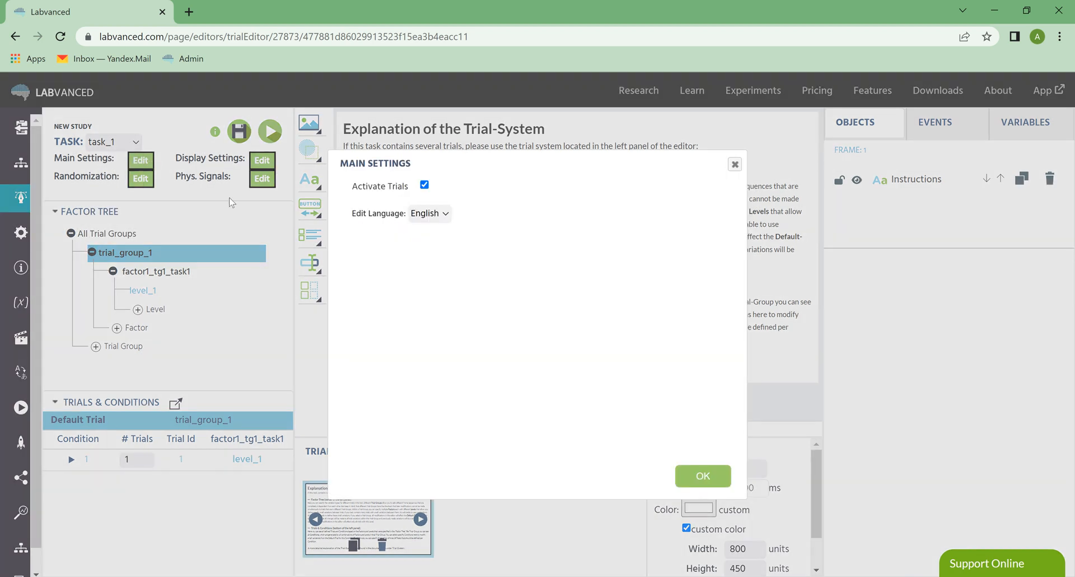
pyautogui.moveTo(480, 208)
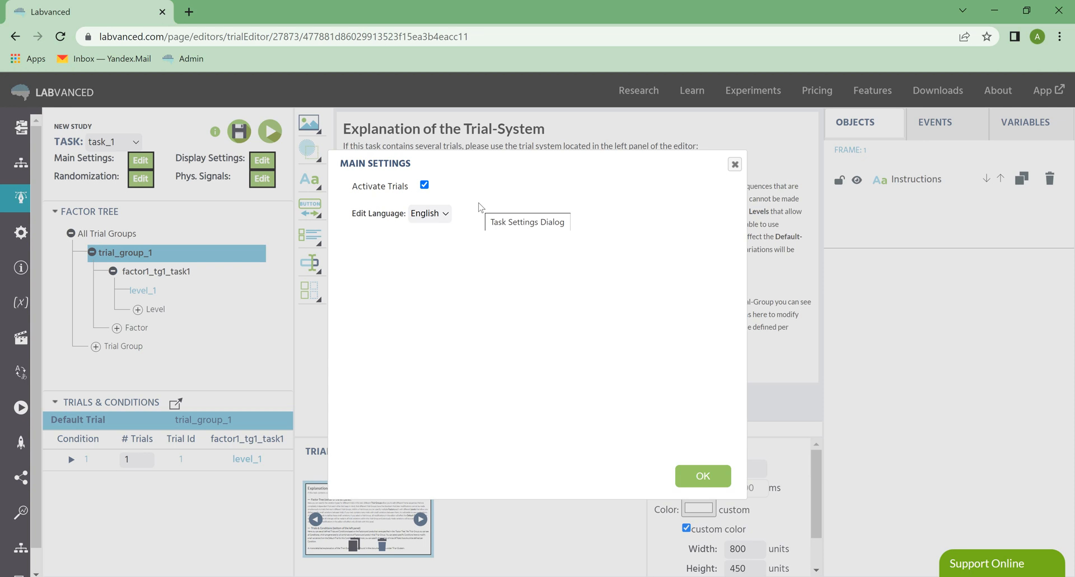
pyautogui.moveTo(473, 233)
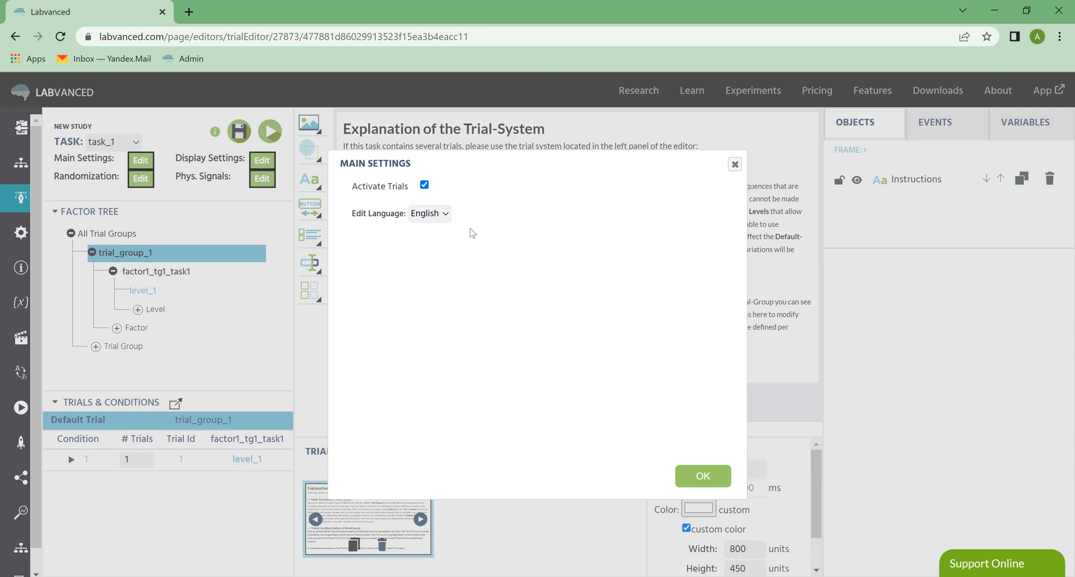
pyautogui.click(429, 213)
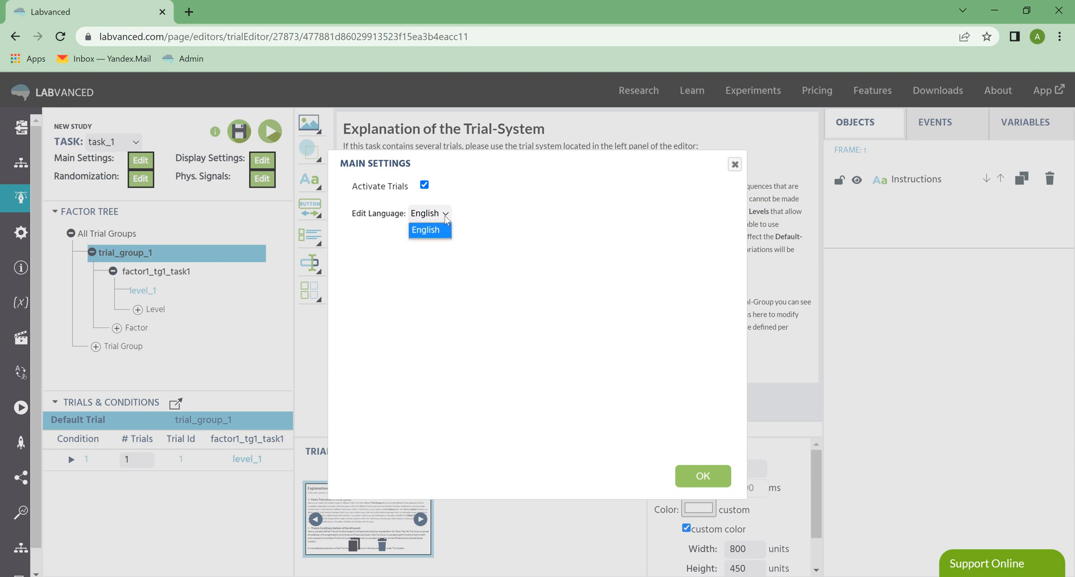
pyautogui.click(424, 229)
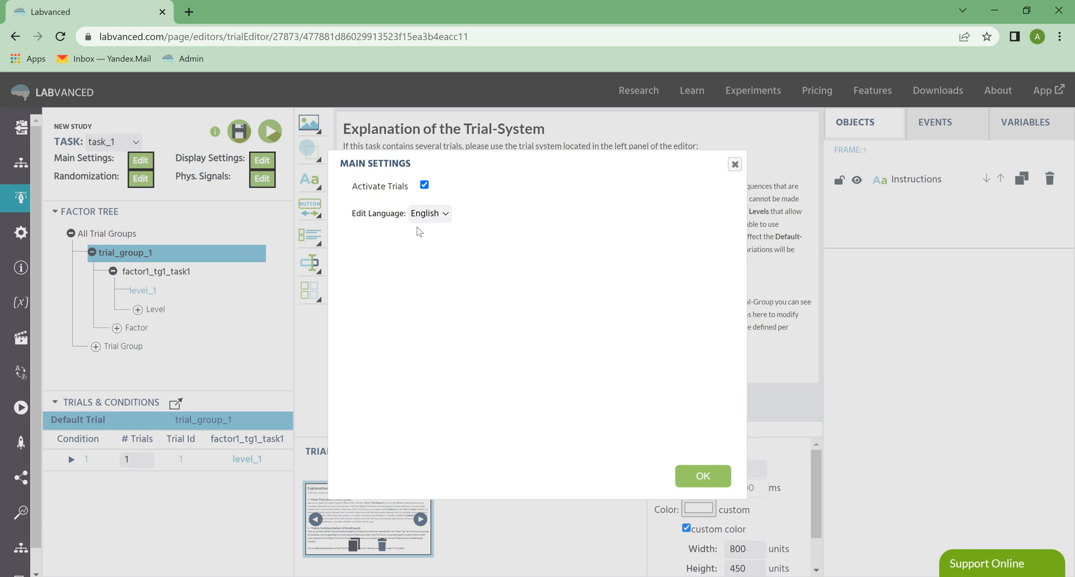
pyautogui.moveTo(452, 247)
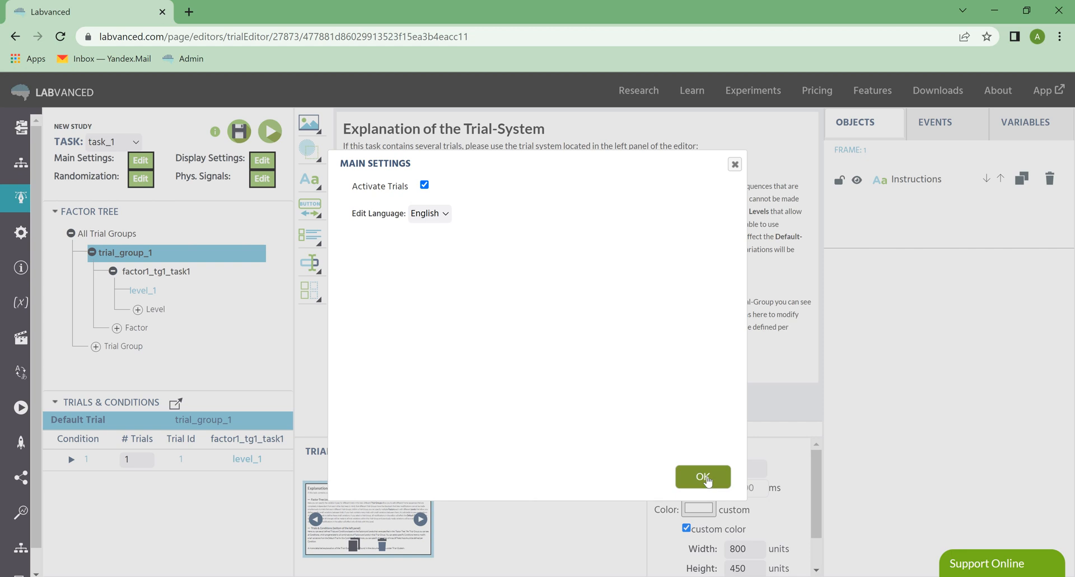
pyautogui.click(702, 477)
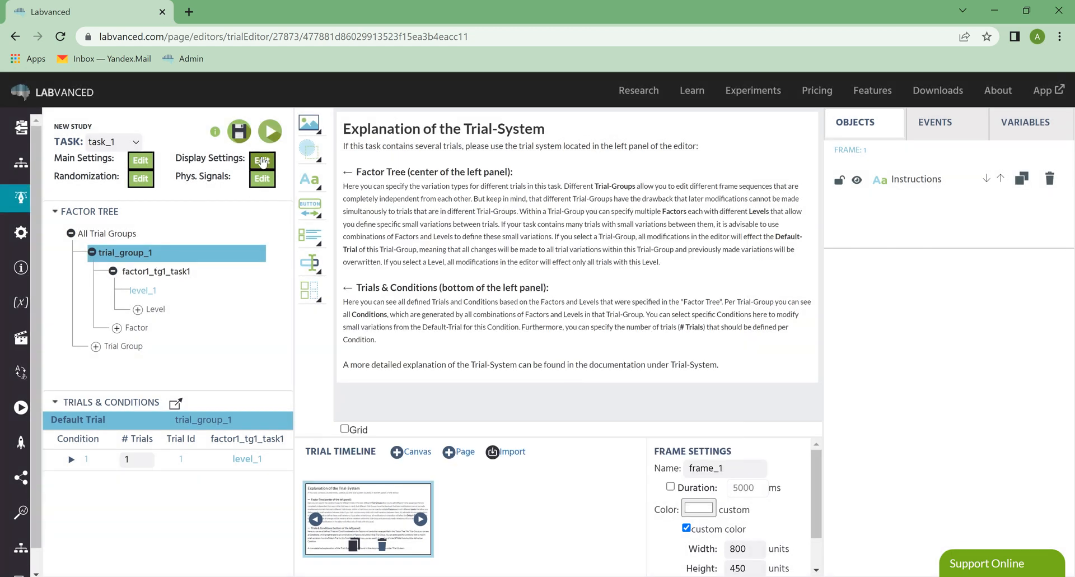
pyautogui.click(262, 169)
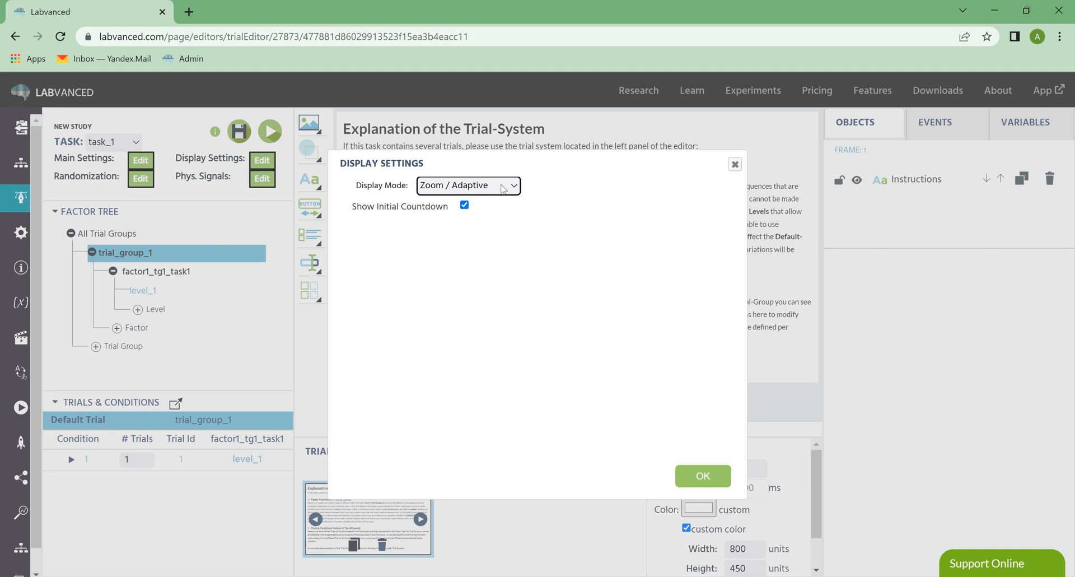
pyautogui.click(468, 185)
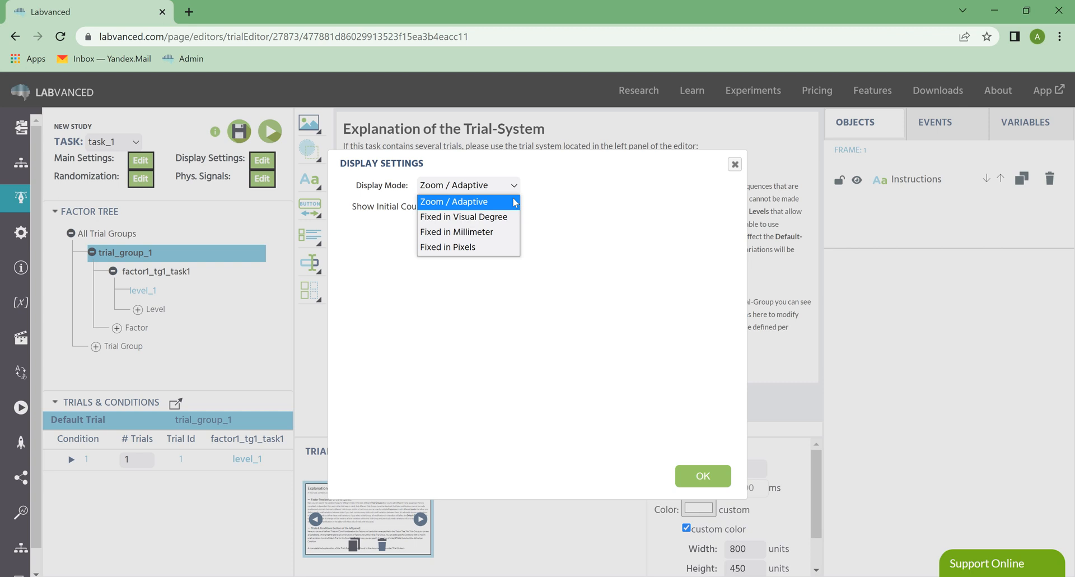
pyautogui.moveTo(540, 200)
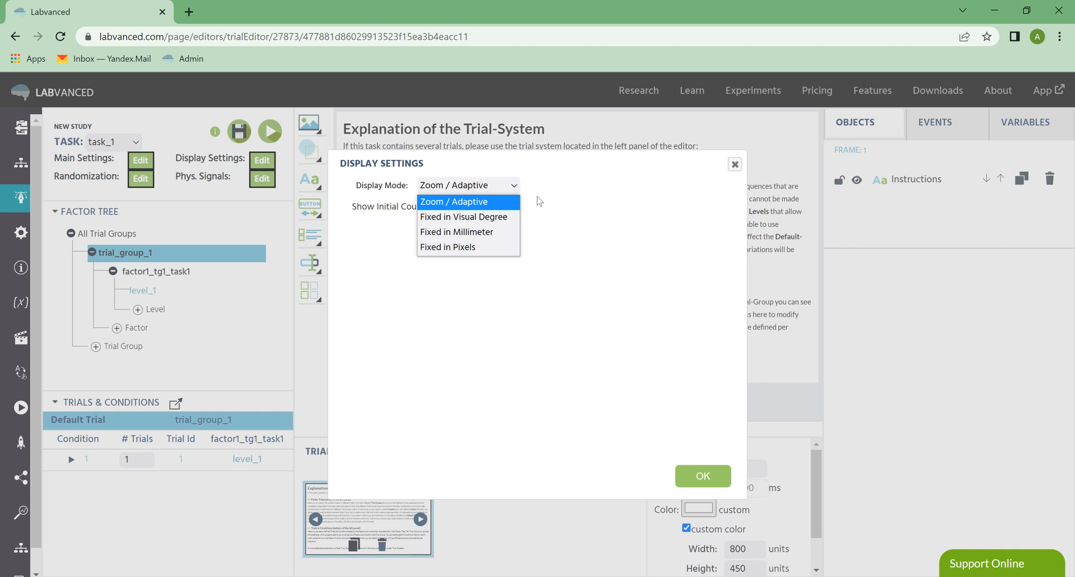
pyautogui.click(454, 201)
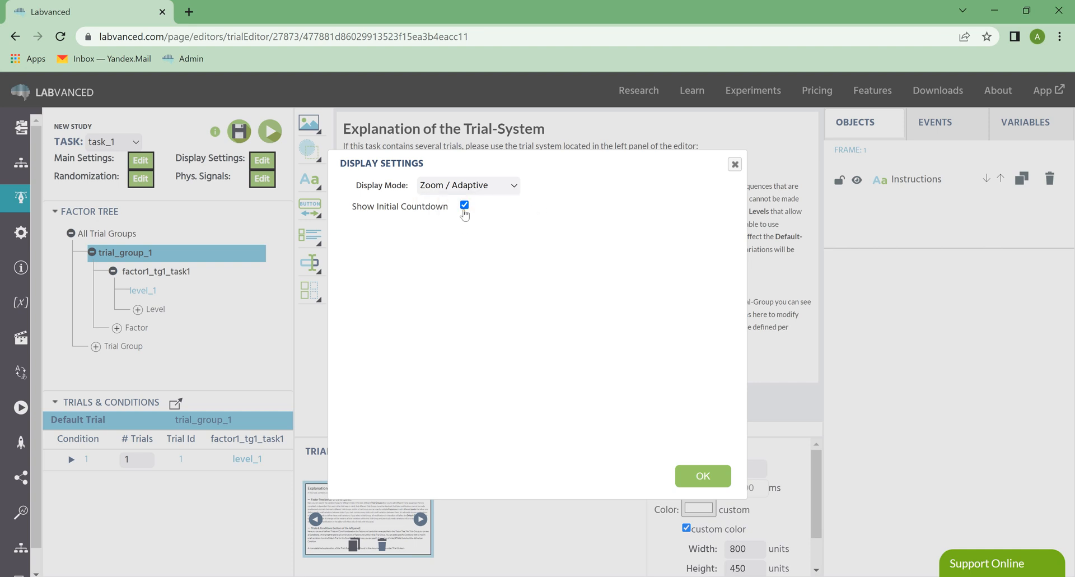
pyautogui.moveTo(475, 225)
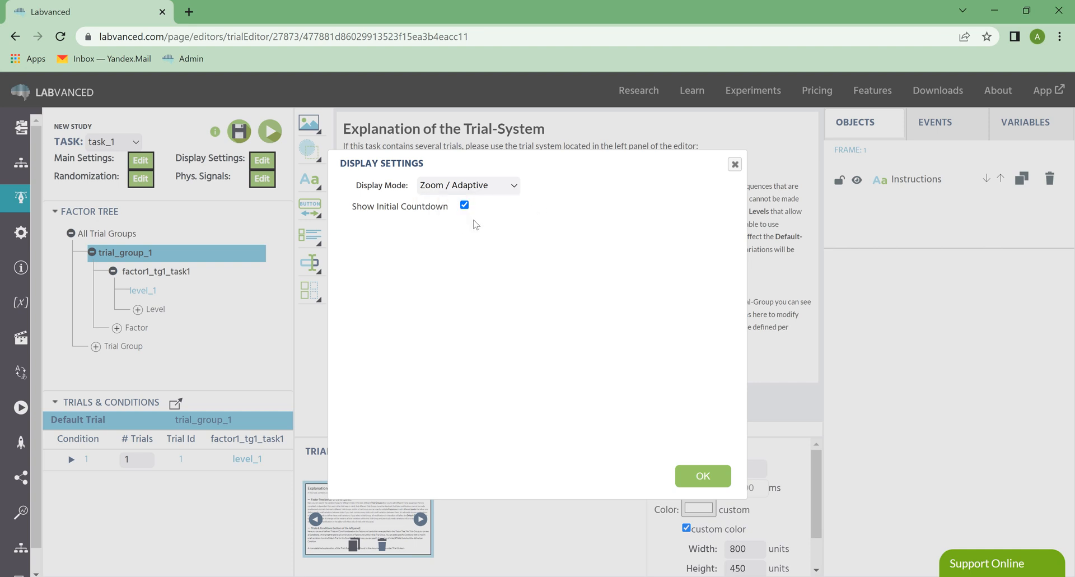
pyautogui.moveTo(475, 225)
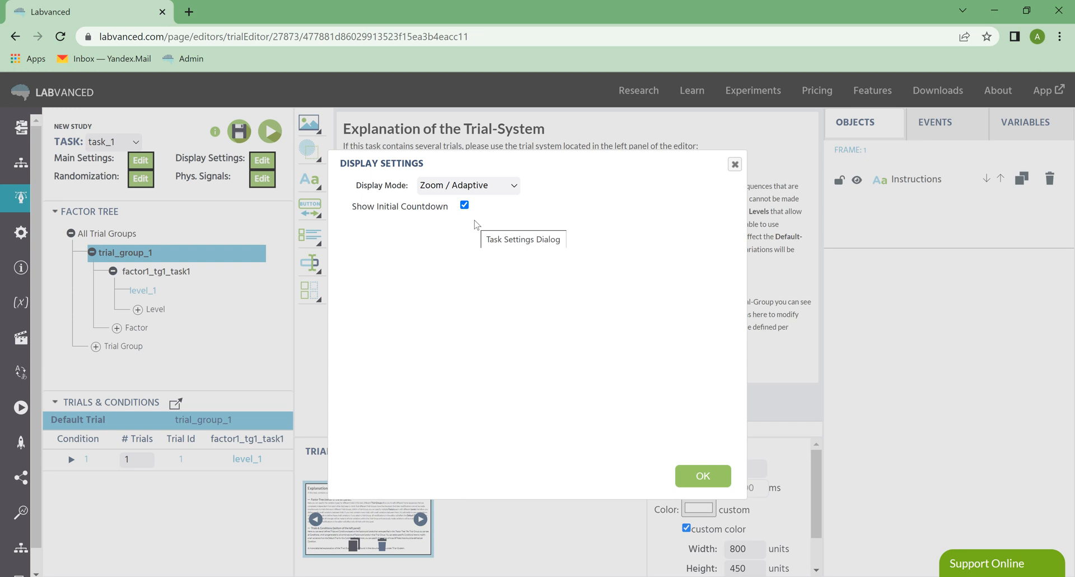
pyautogui.moveTo(495, 204)
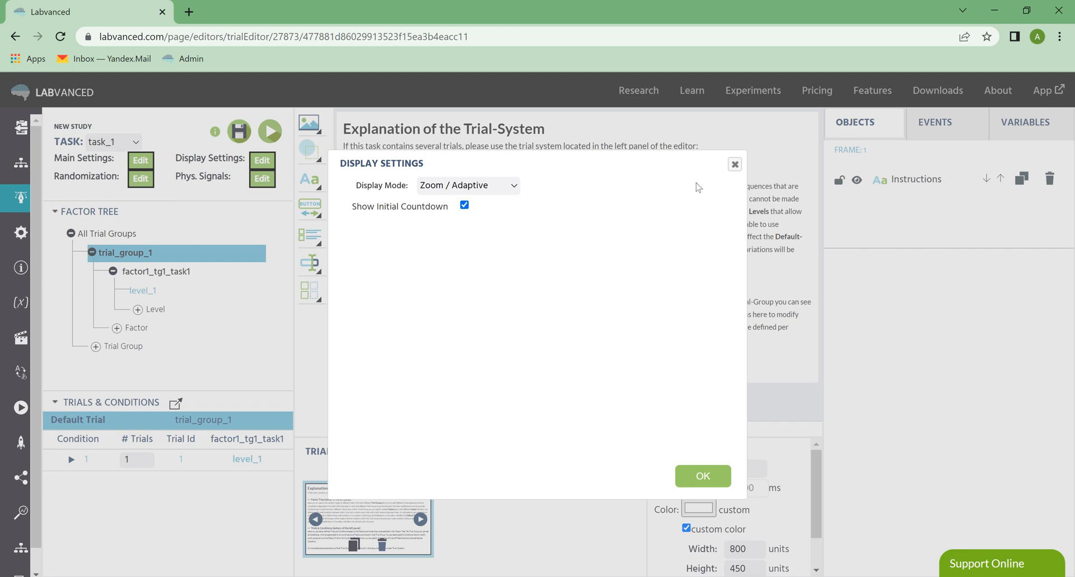
pyautogui.click(701, 474)
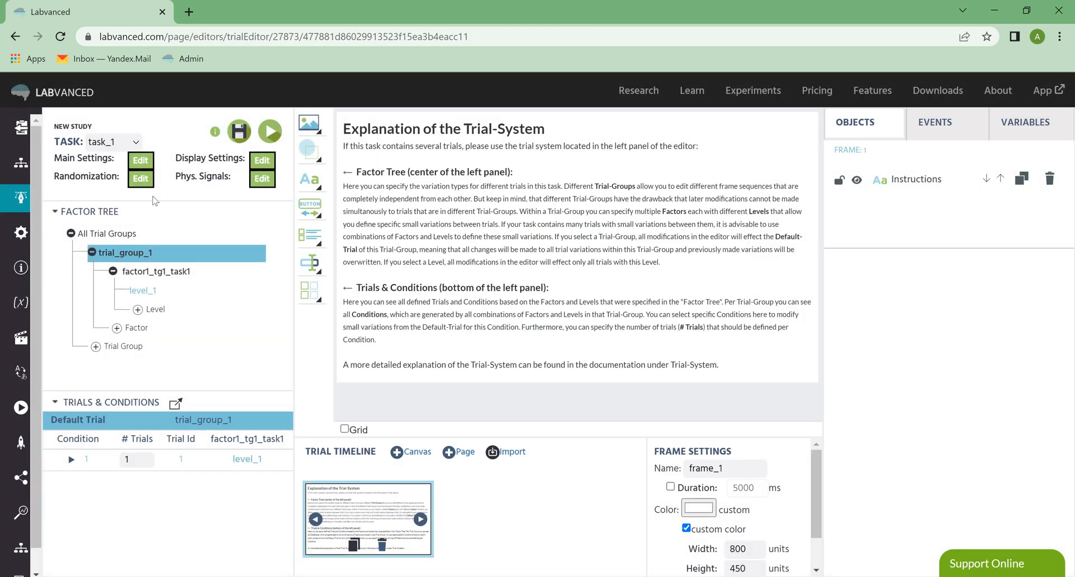
pyautogui.click(141, 178)
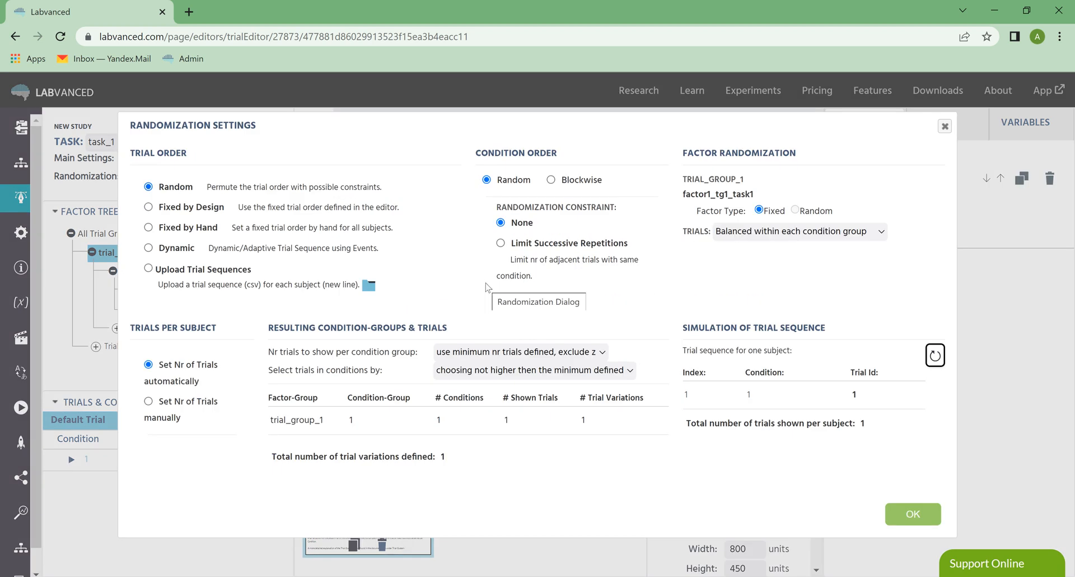
pyautogui.moveTo(485, 287)
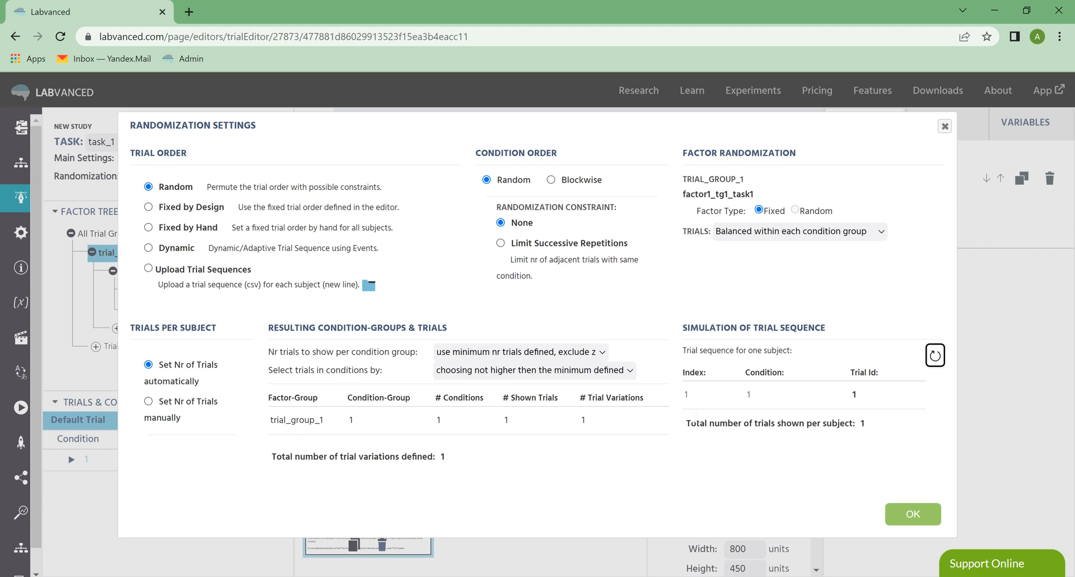
pyautogui.moveTo(788, 309)
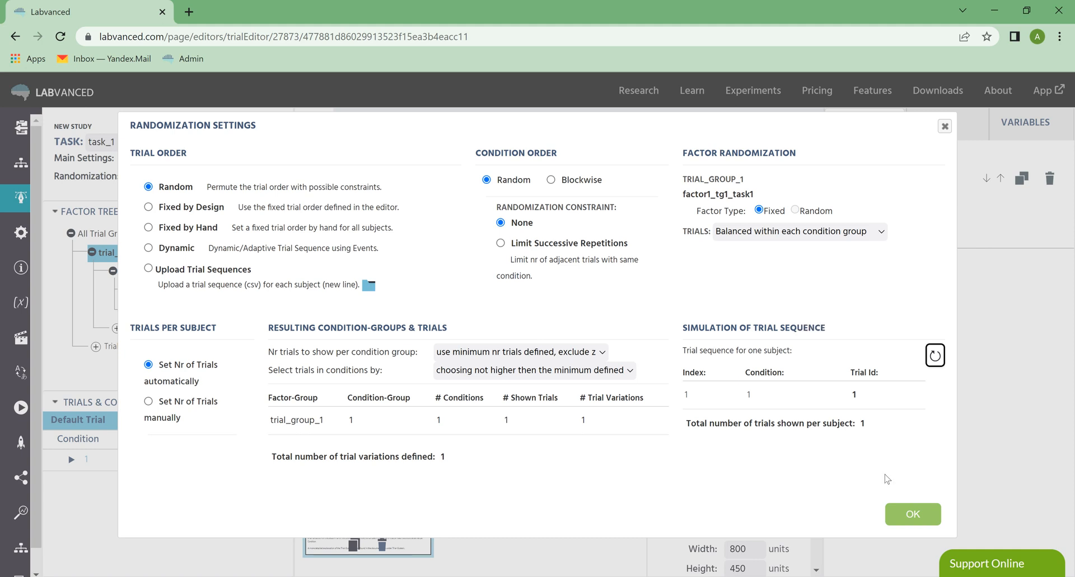
pyautogui.click(912, 514)
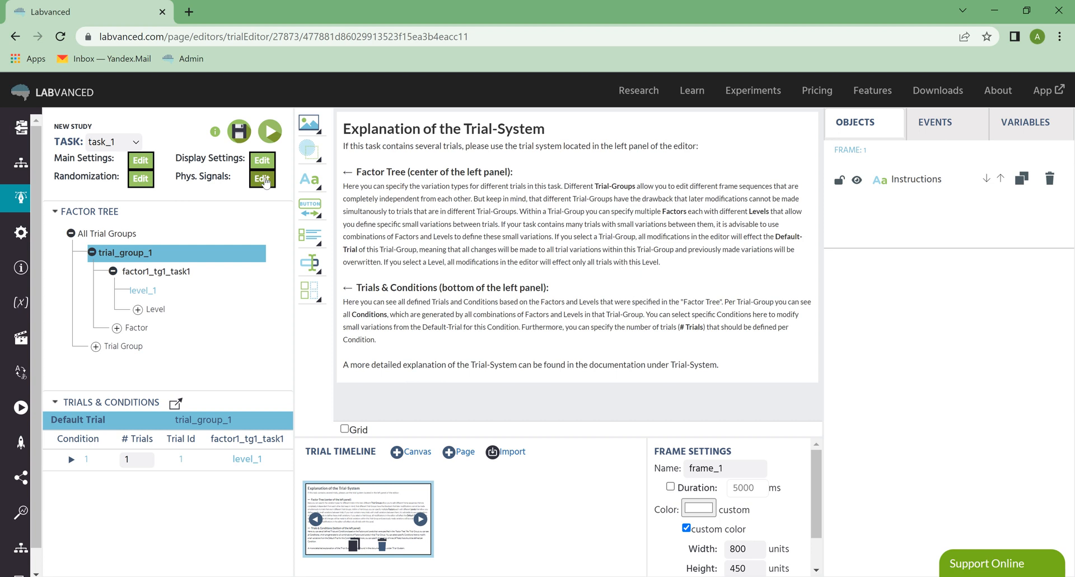
pyautogui.click(262, 178)
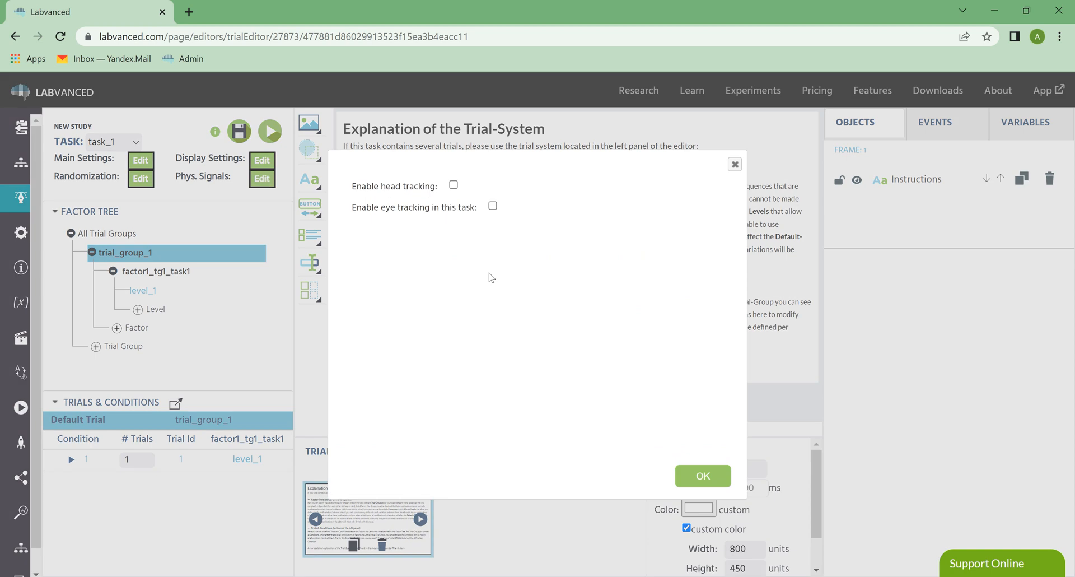
pyautogui.moveTo(458, 197)
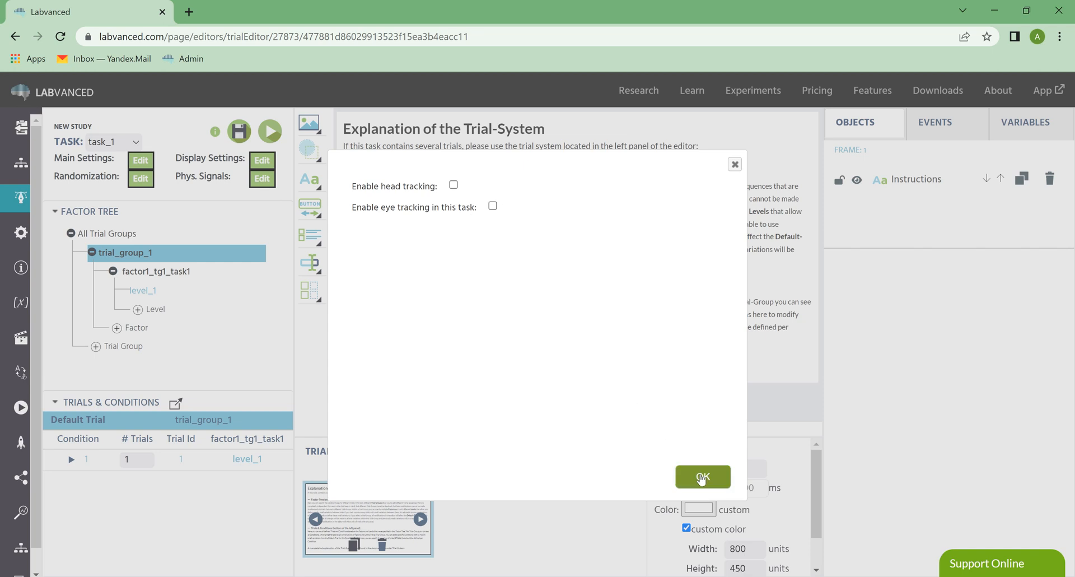
pyautogui.click(702, 477)
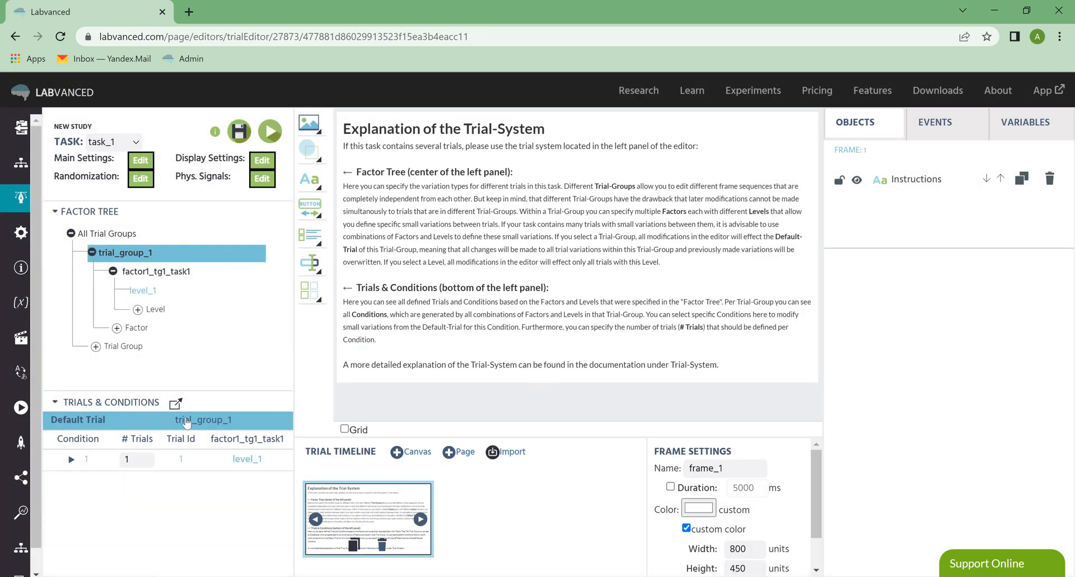
pyautogui.moveTo(229, 330)
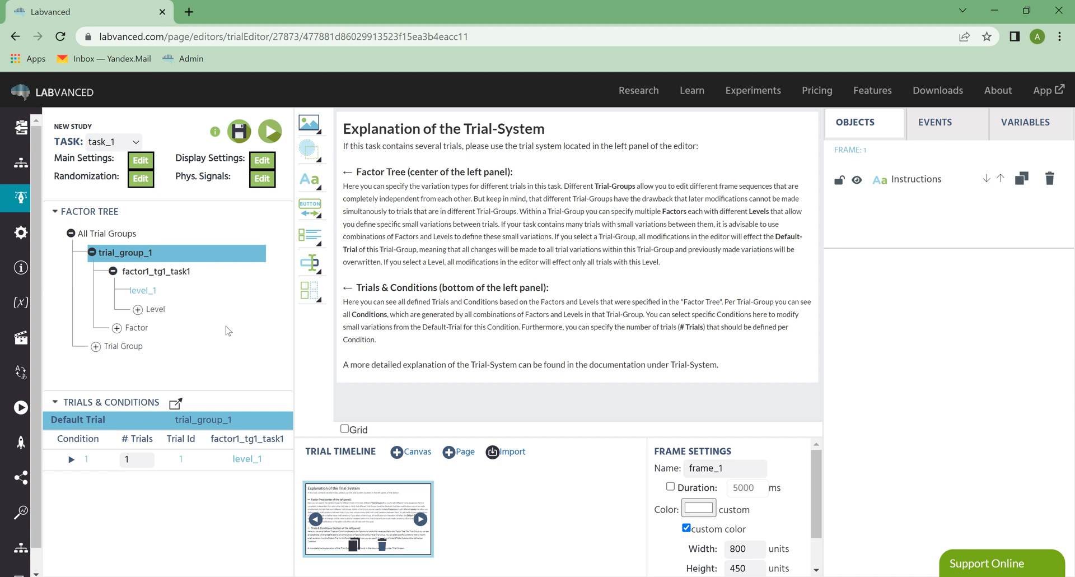
pyautogui.moveTo(139, 313)
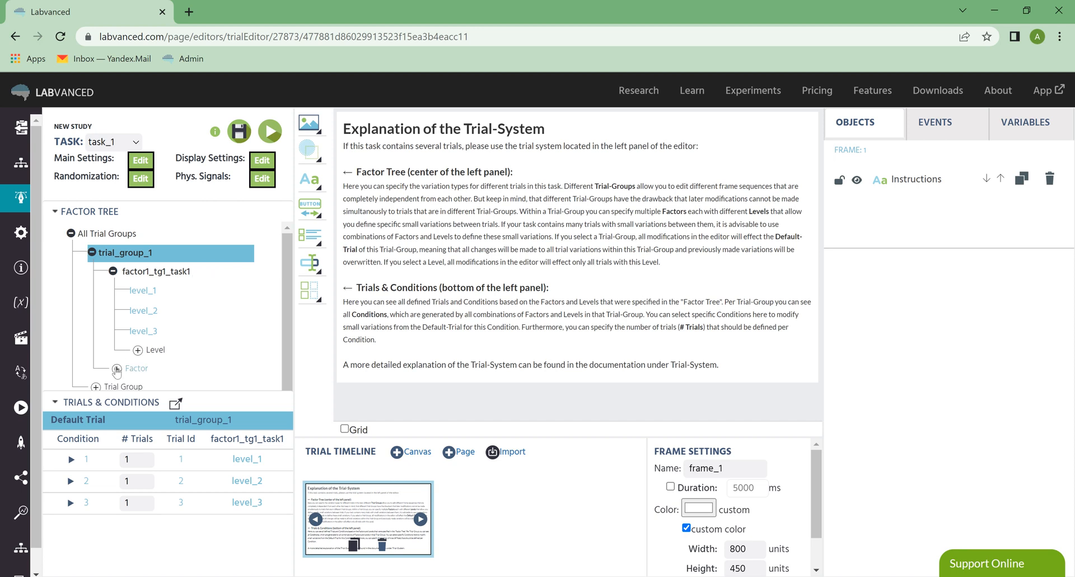
# Add levels so factor1_tg1_task1 has level_1 to level_3, giving three conditions
pyautogui.click(86, 460)
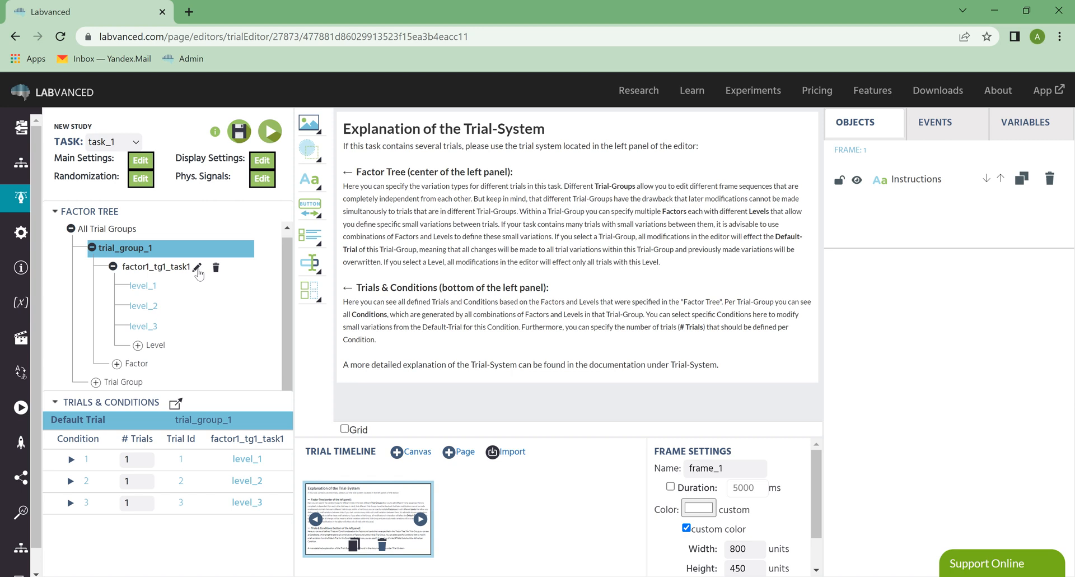
# Rename the first factor to image and add a new factor named position
pyautogui.click(197, 266)
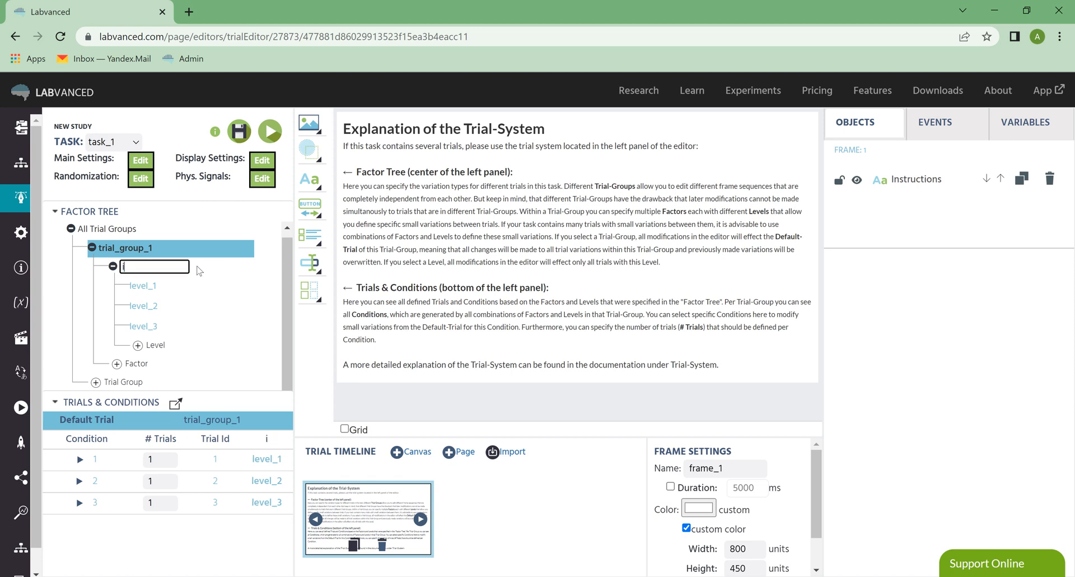
pyautogui.write('image')
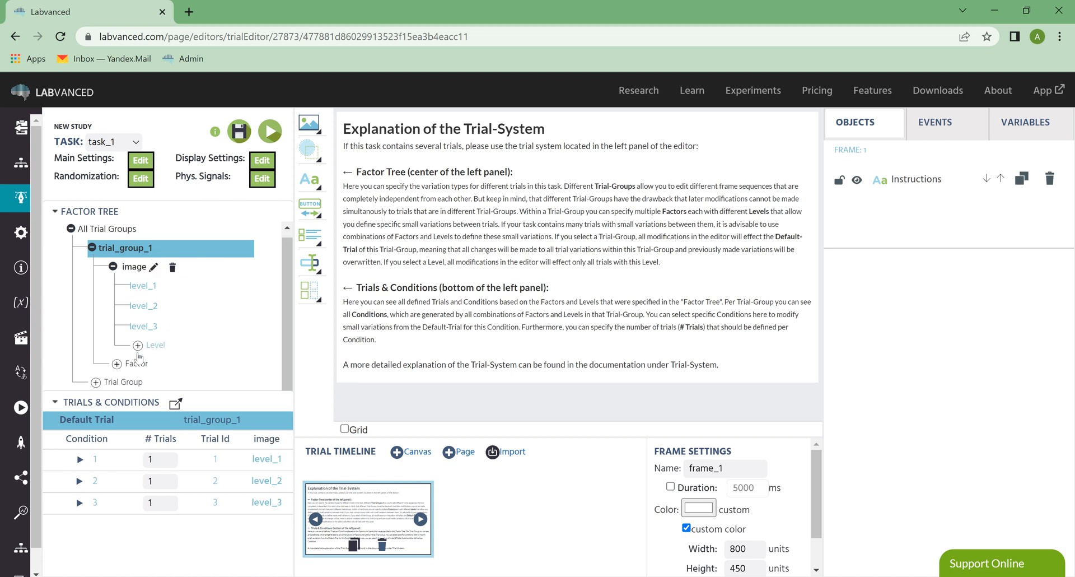
pyautogui.click(116, 364)
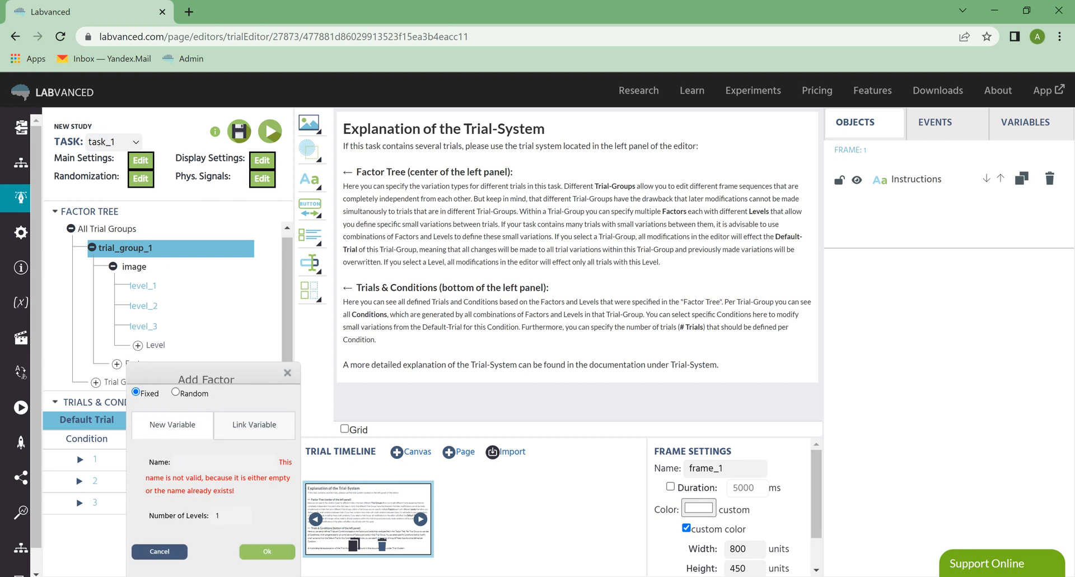
pyautogui.write('position')
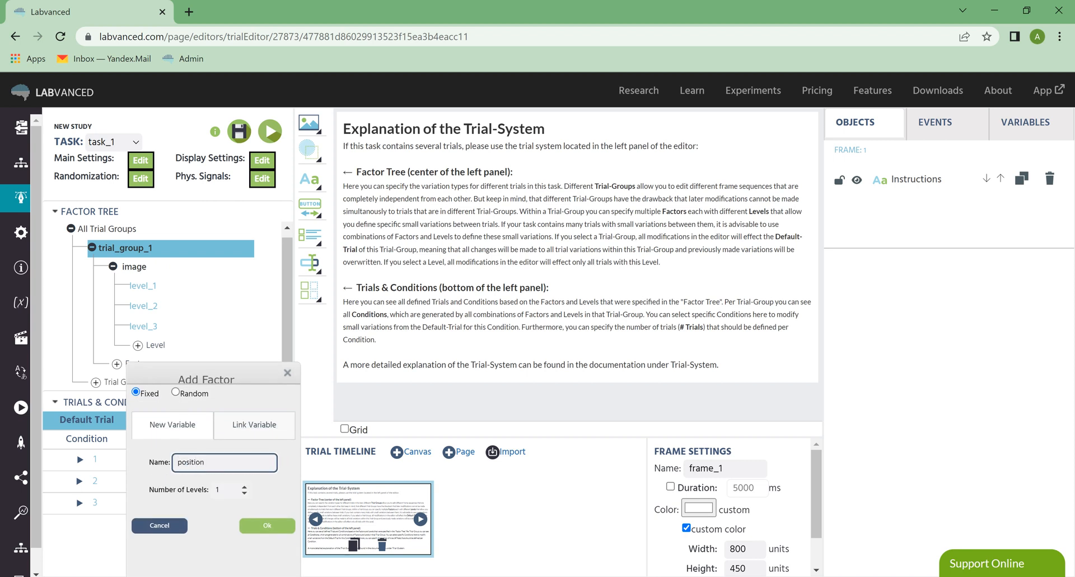
pyautogui.click(267, 525)
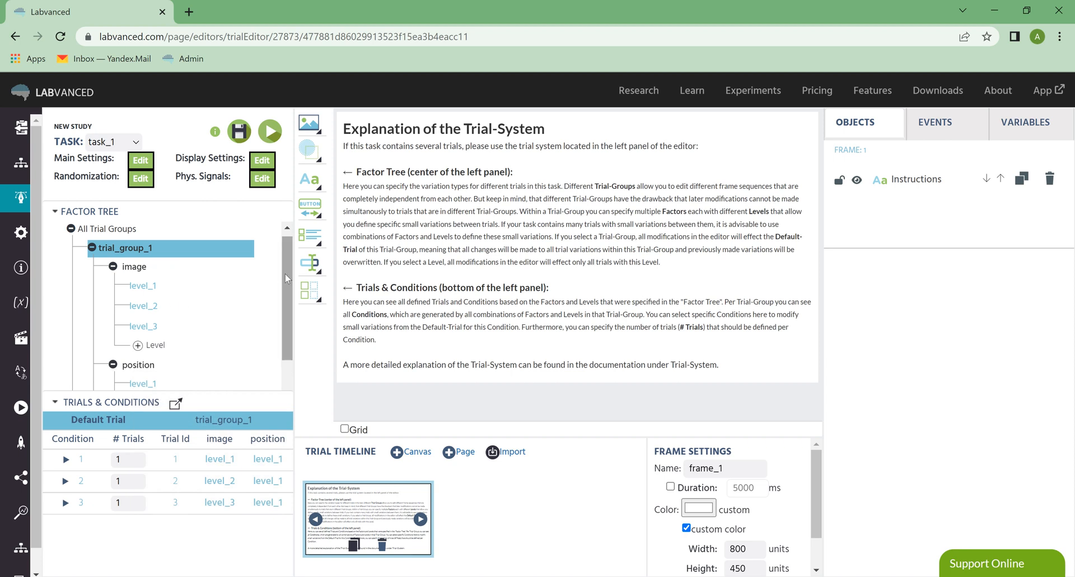
# Give the position factor a second level, producing six conditions
pyautogui.scroll(-3)
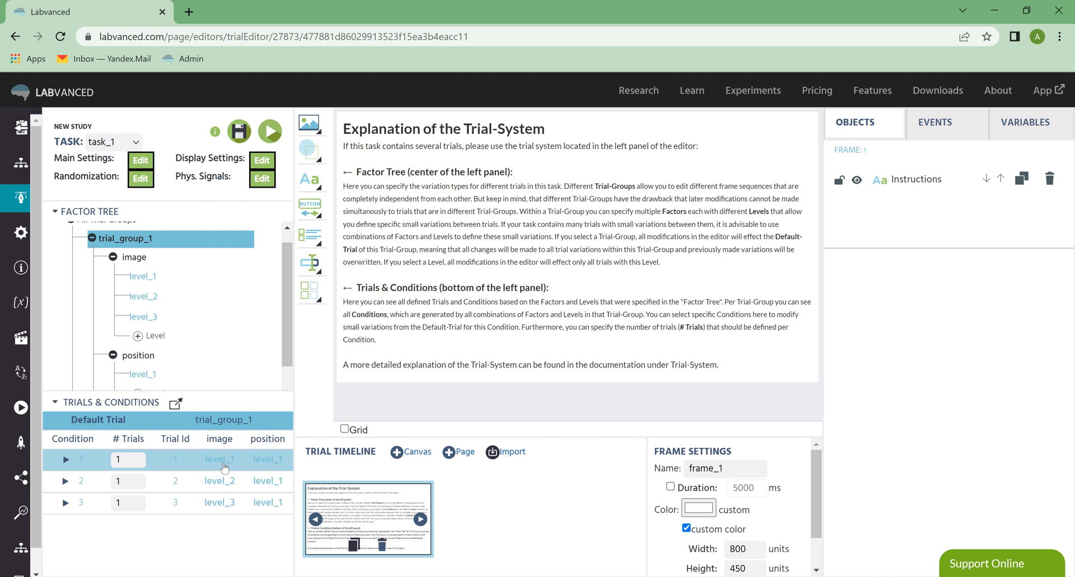
pyautogui.moveTo(278, 462)
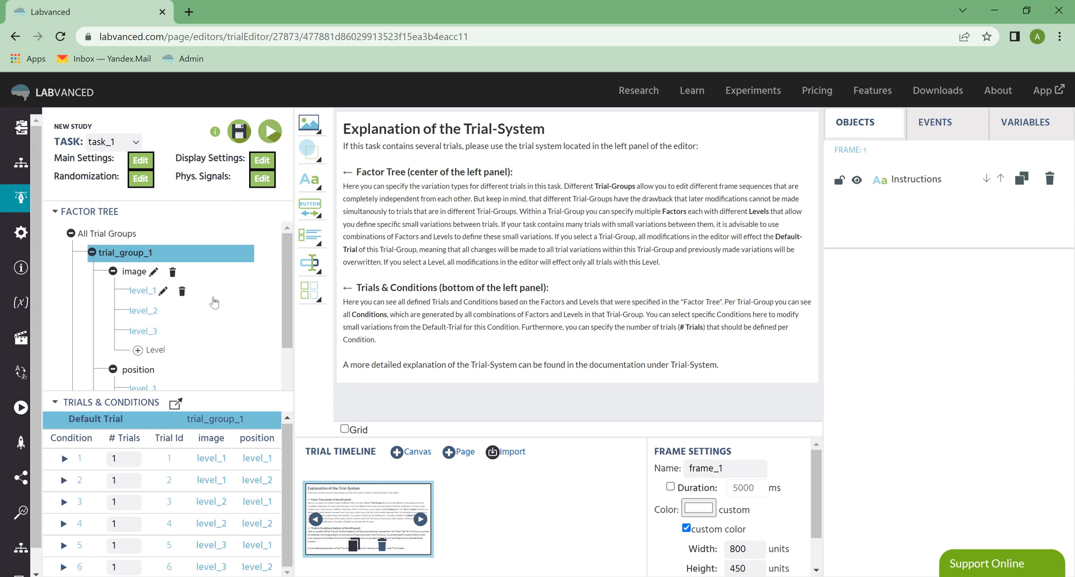
pyautogui.moveTo(186, 306)
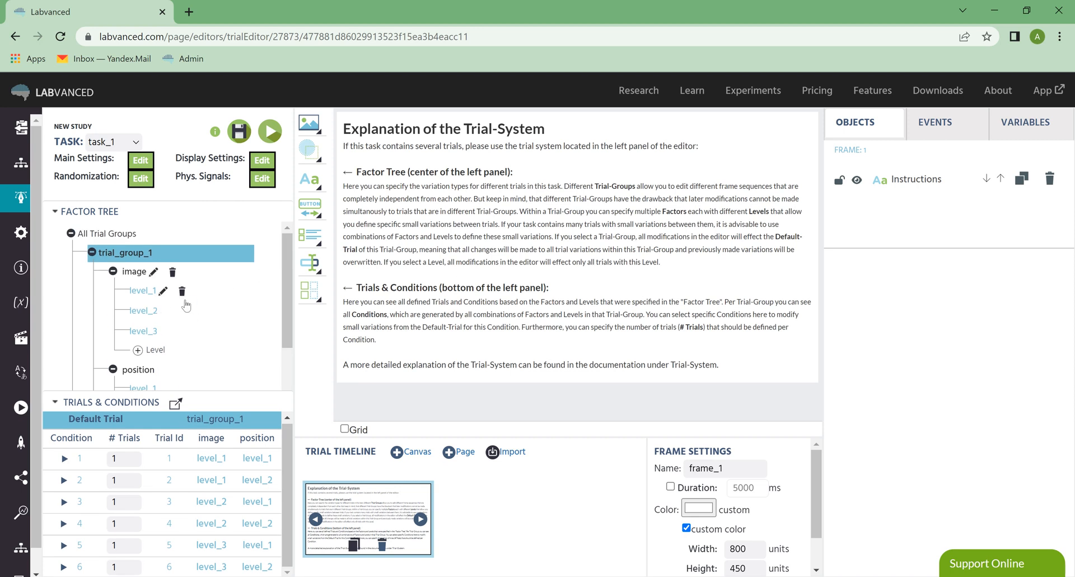
pyautogui.scroll(-3)
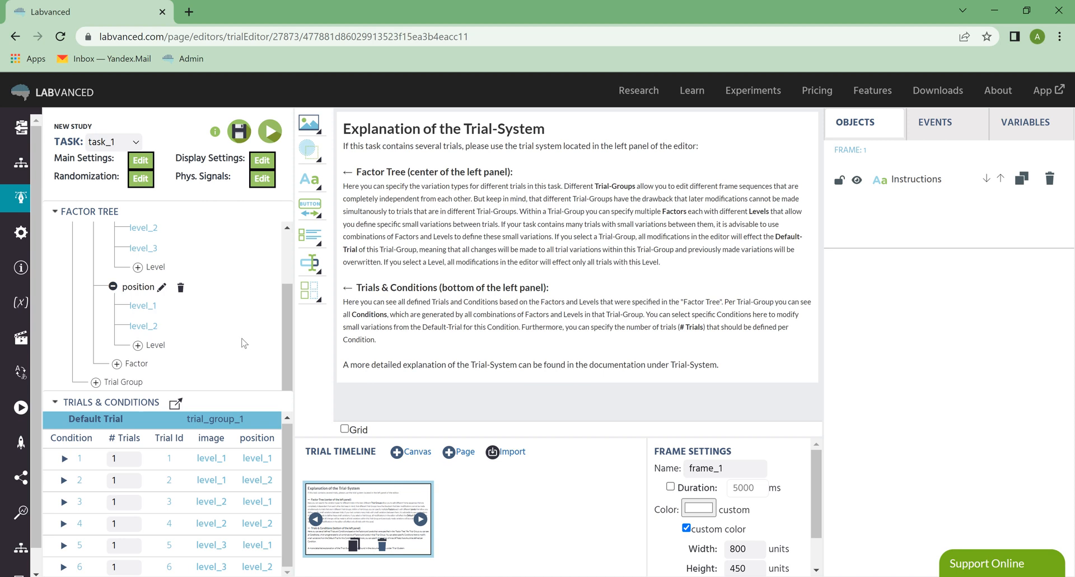
pyautogui.click(124, 523)
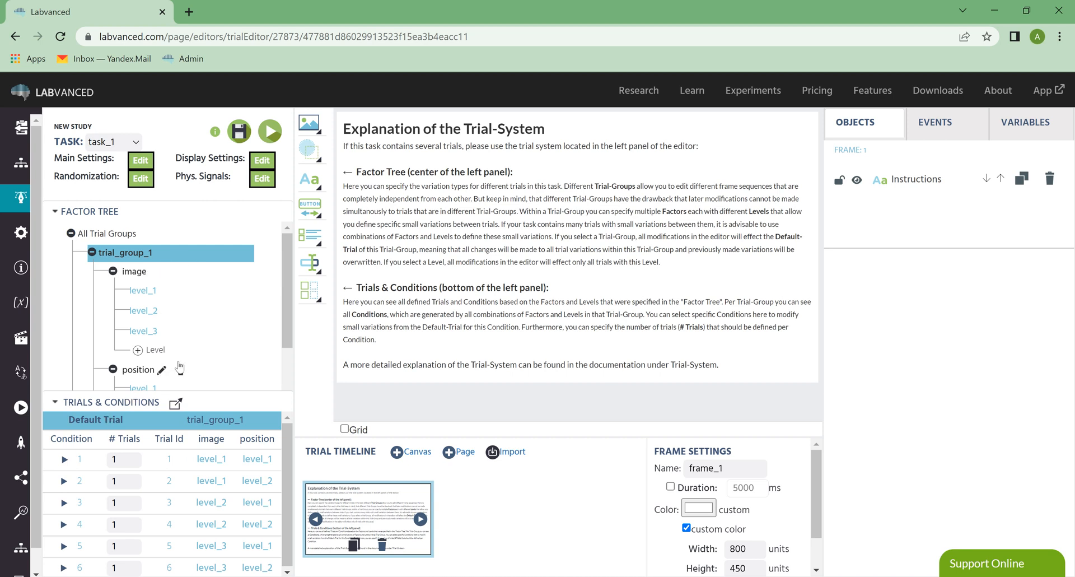
pyautogui.moveTo(210, 333)
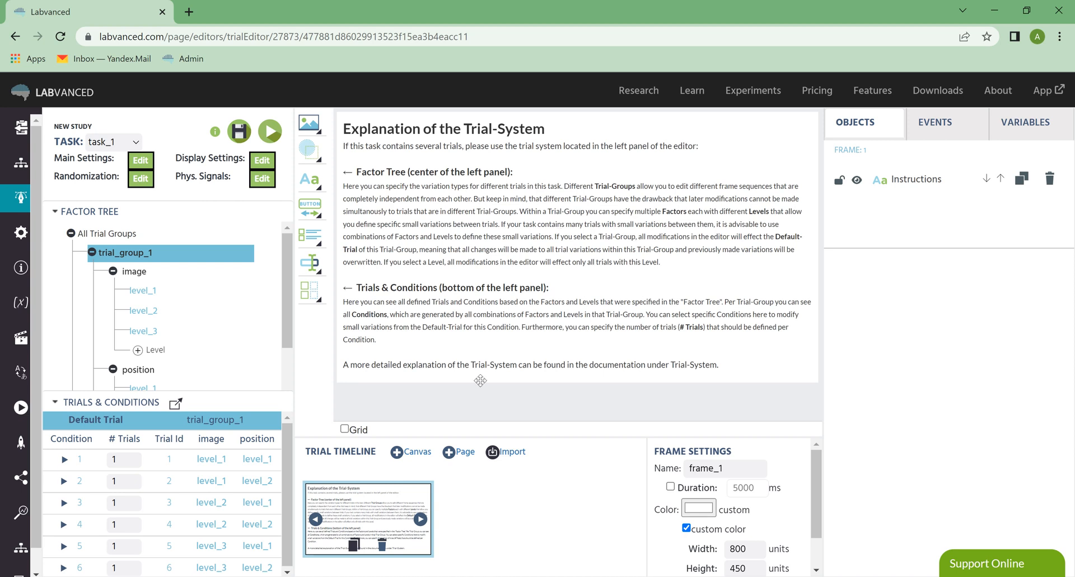
pyautogui.moveTo(584, 261)
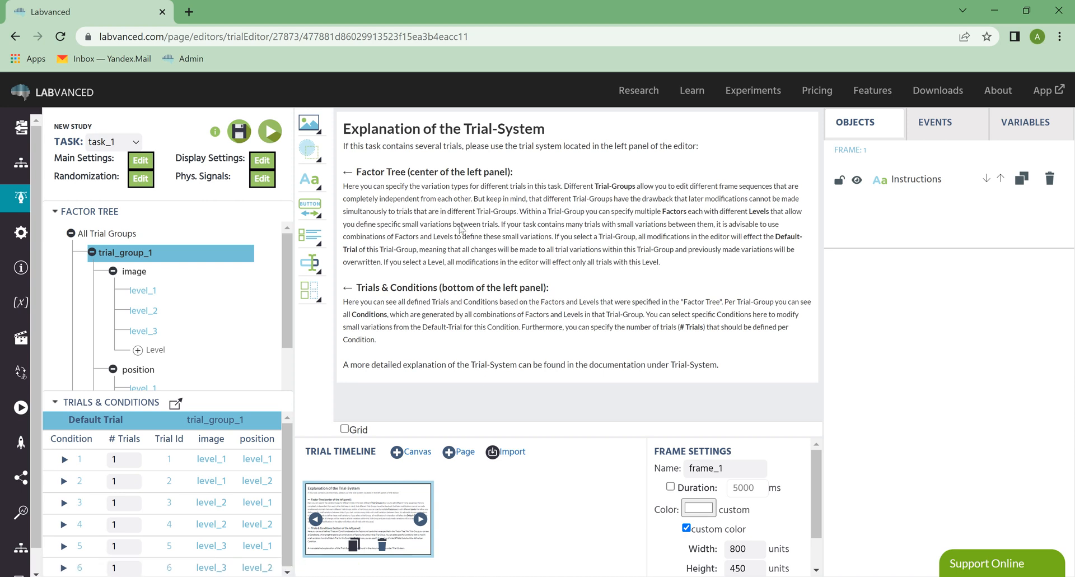
pyautogui.moveTo(310, 152)
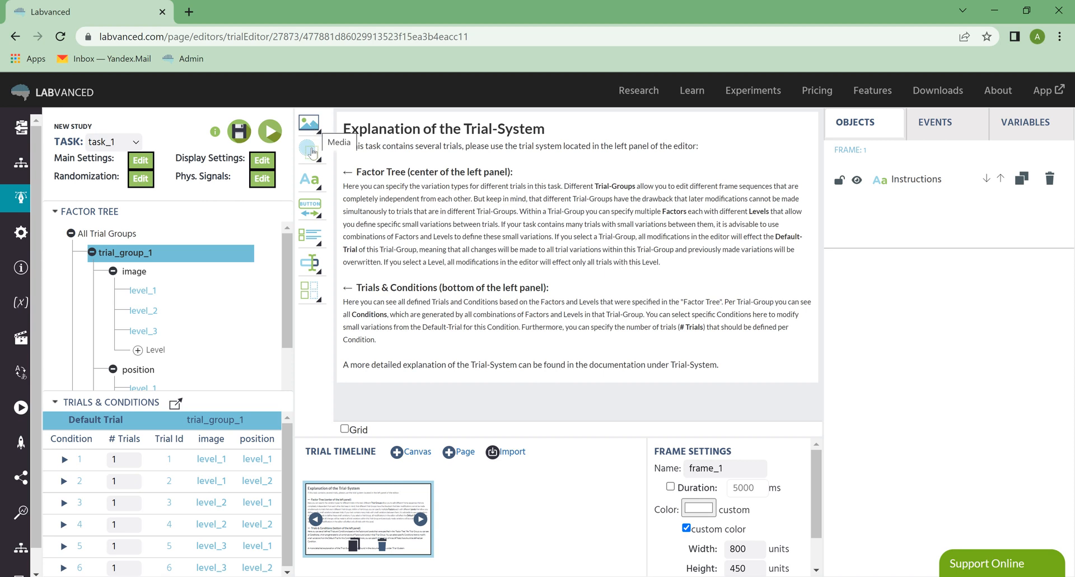
pyautogui.moveTo(311, 212)
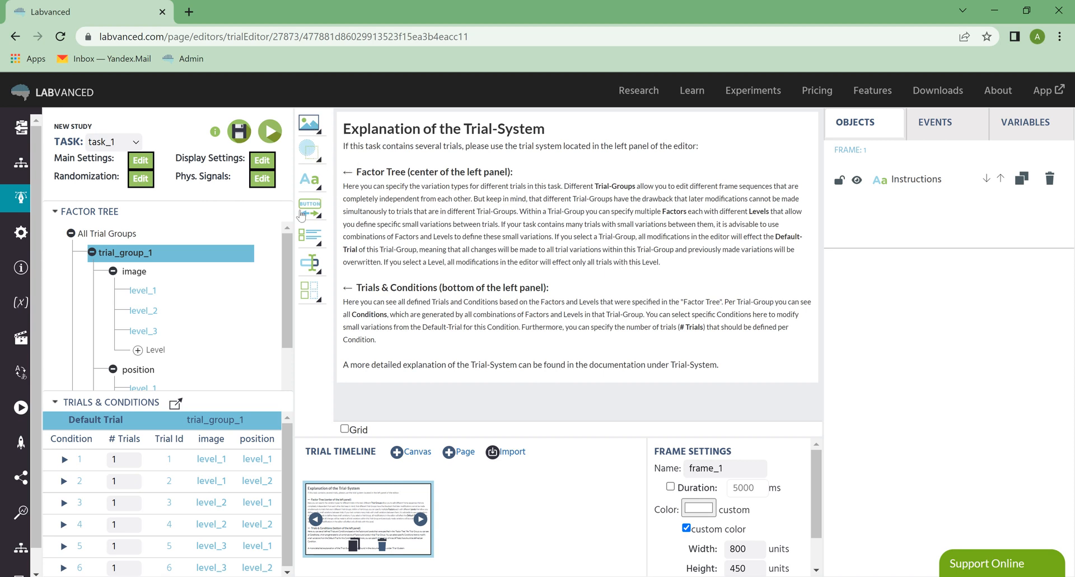
pyautogui.moveTo(310, 238)
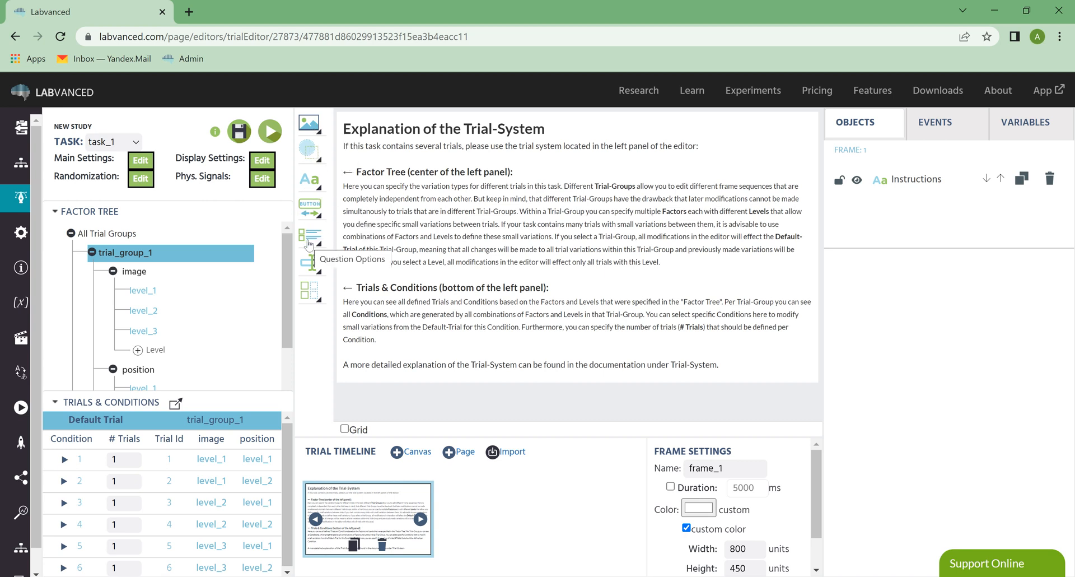
# Add a checkbox question with variable check, move it top right, then delete it
pyautogui.click(311, 244)
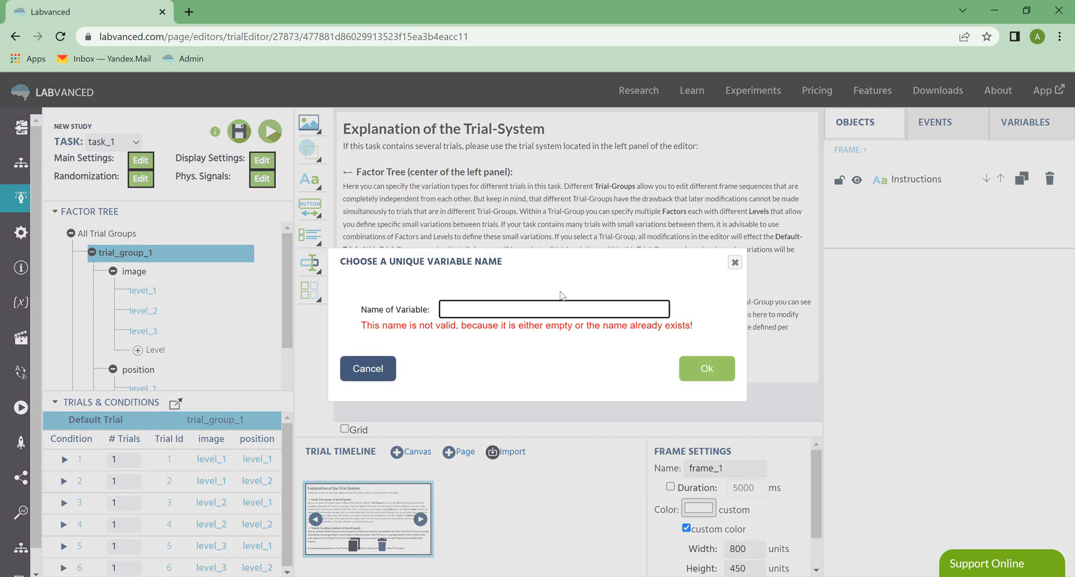
pyautogui.write('check')
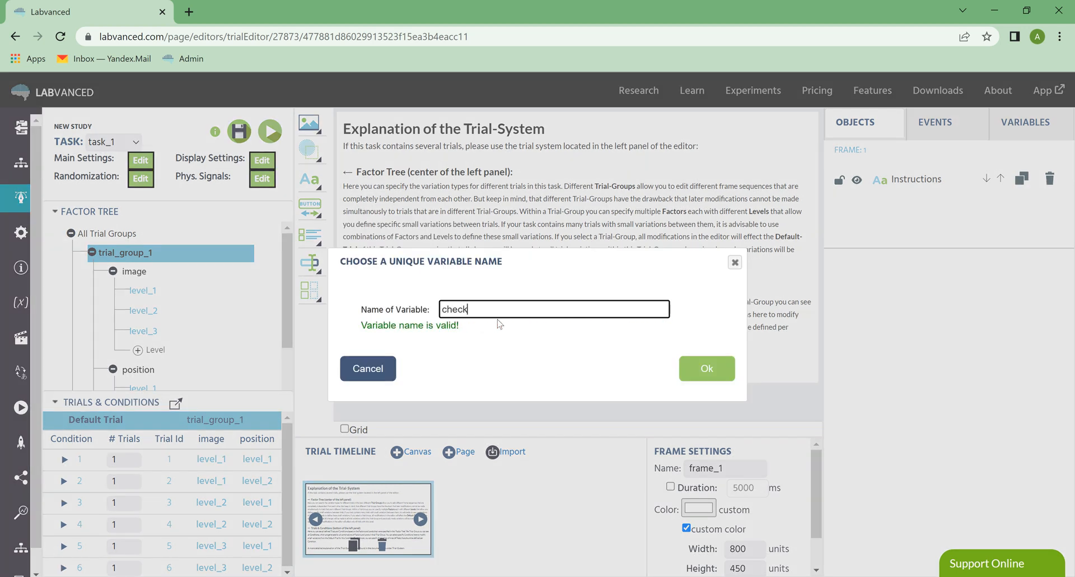
pyautogui.click(707, 368)
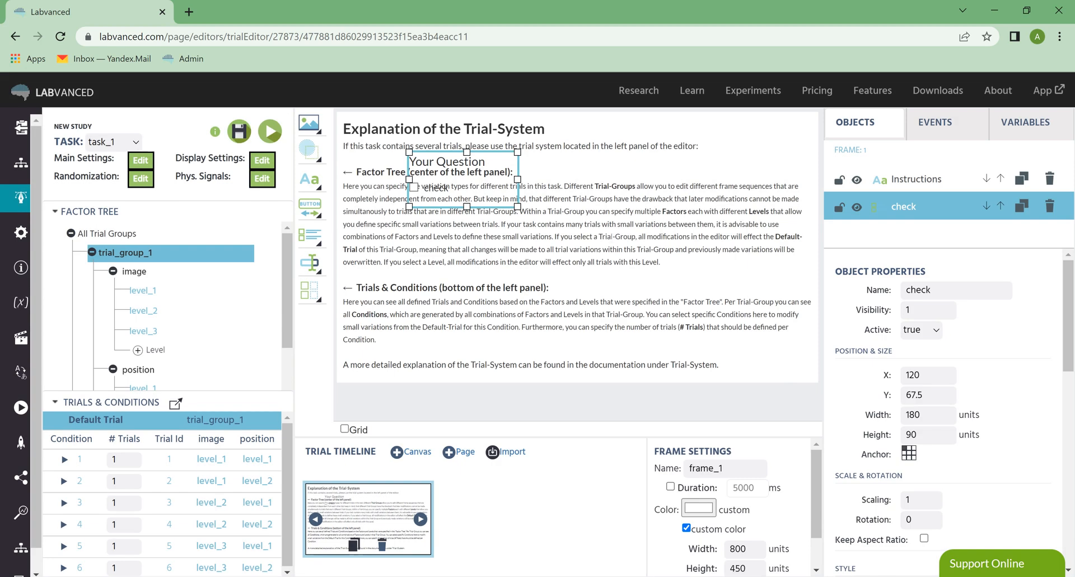
pyautogui.moveTo(463, 188); pyautogui.dragTo(683, 175)
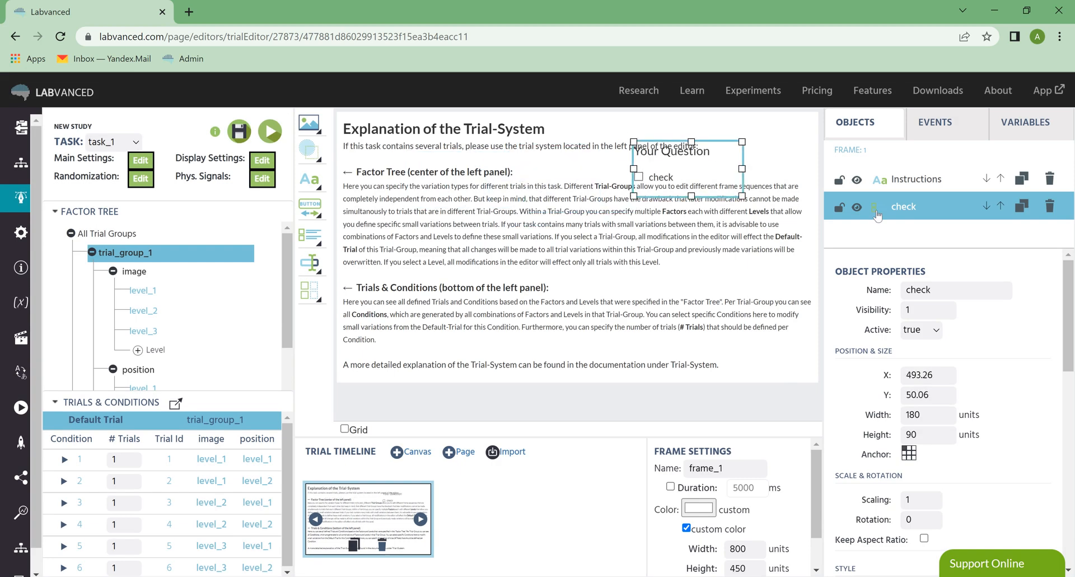
pyautogui.click(1049, 206)
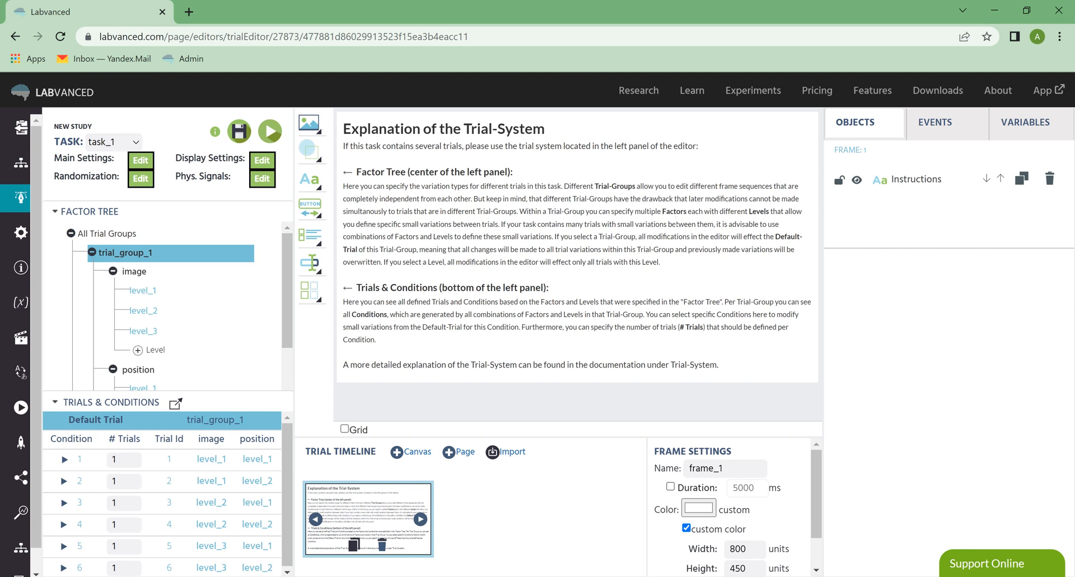
pyautogui.moveTo(506, 492)
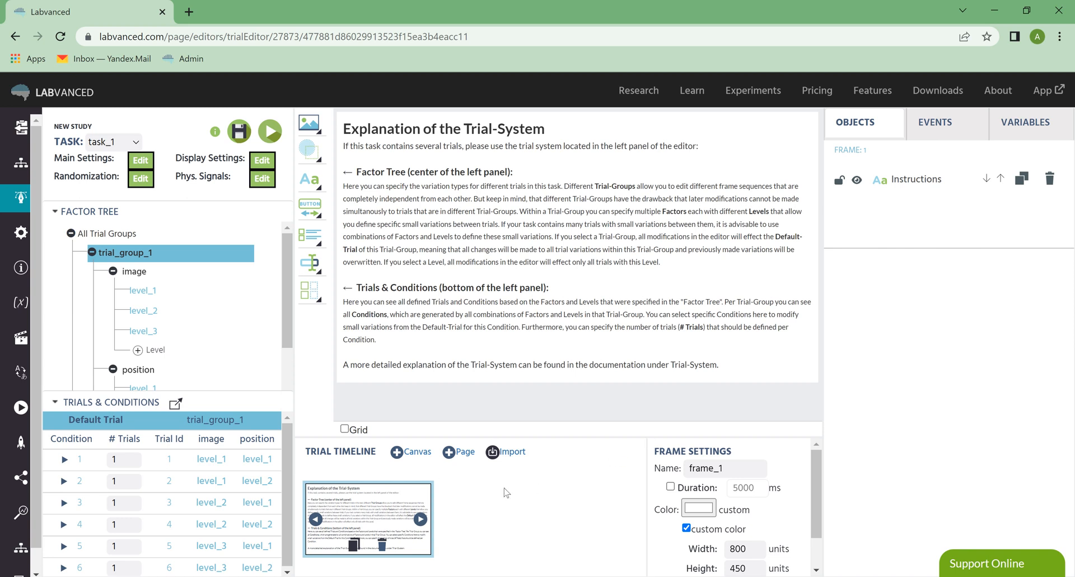
pyautogui.moveTo(404, 465)
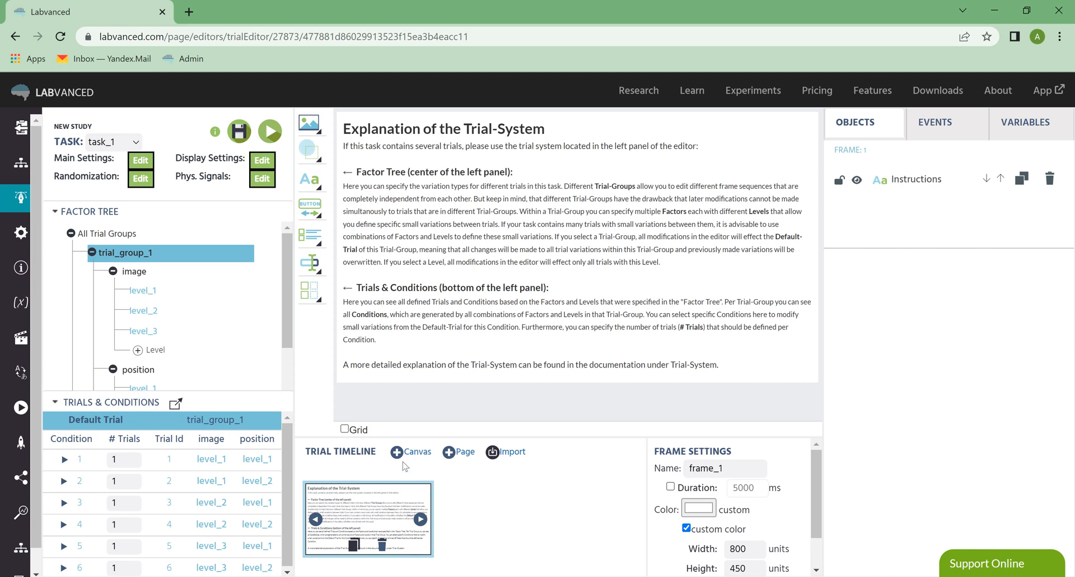
# Add blank frames after the instructions frame and return to frame_1
pyautogui.click(620, 519)
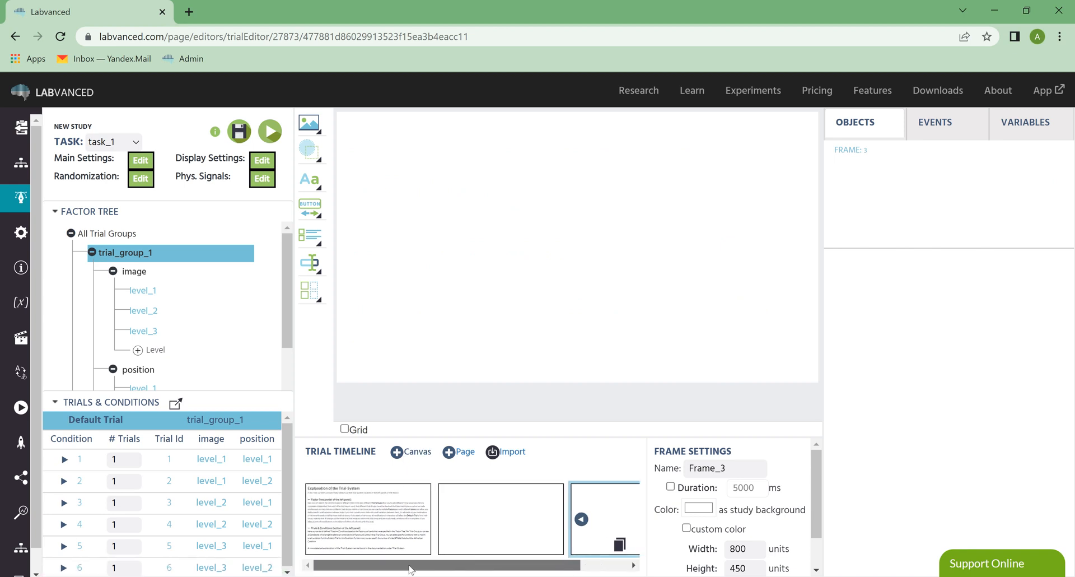
pyautogui.click(499, 519)
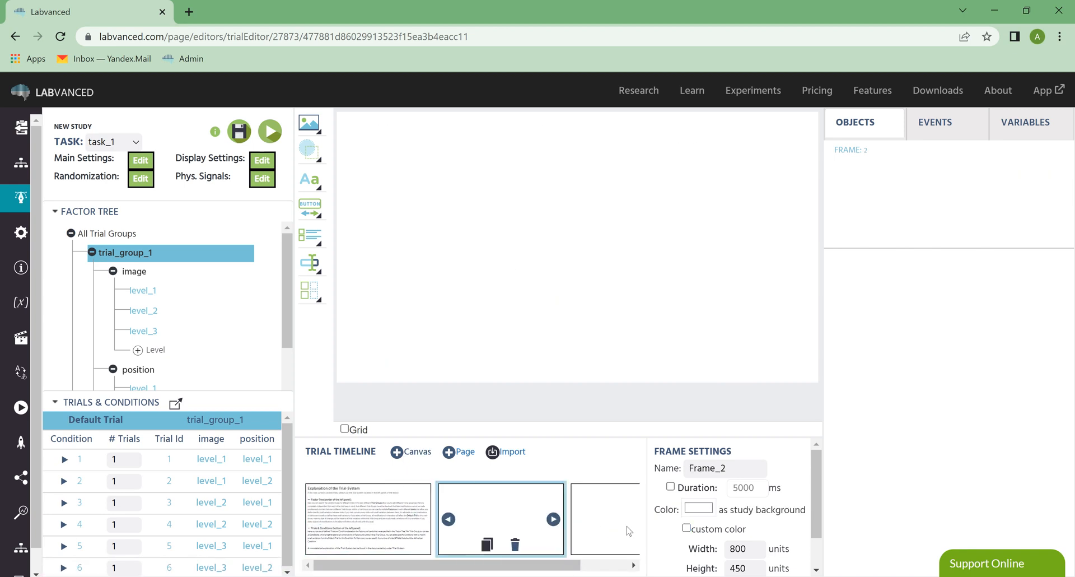
pyautogui.click(367, 518)
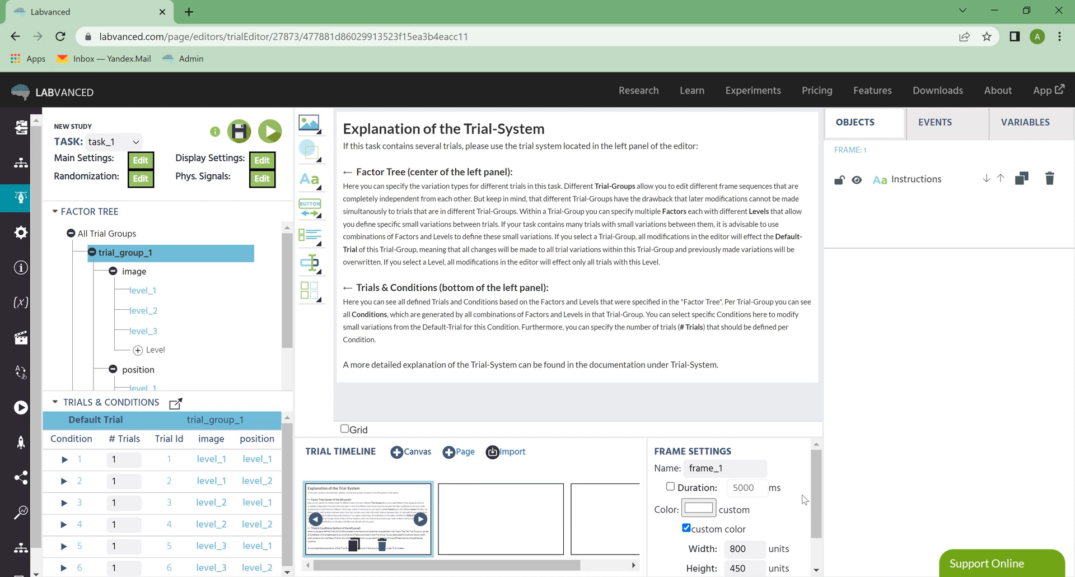
pyautogui.moveTo(783, 457)
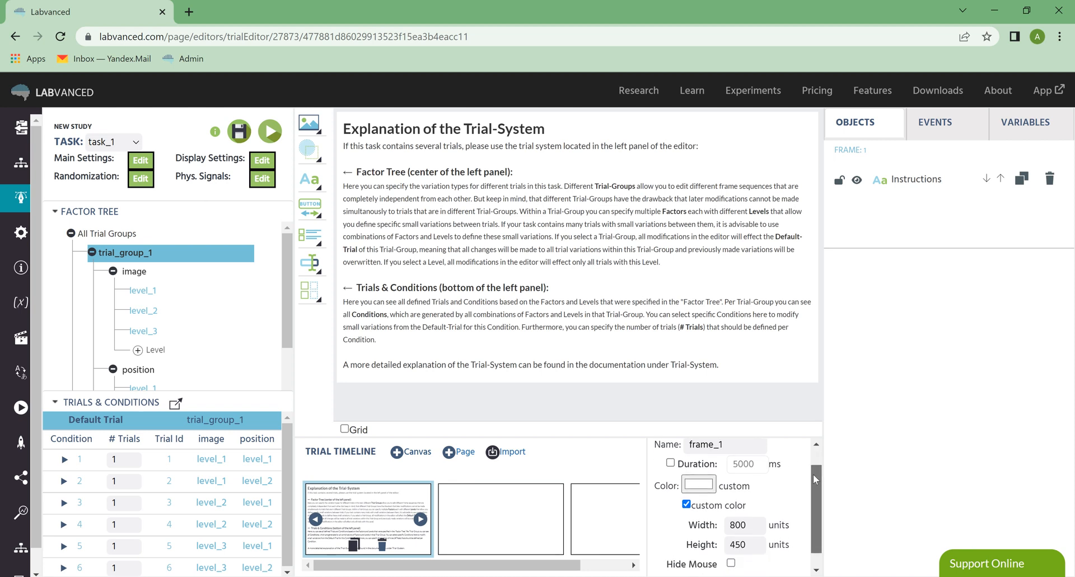
# Enable Hide Mouse for frame_1 in Frame Settings
pyautogui.scroll(-3)
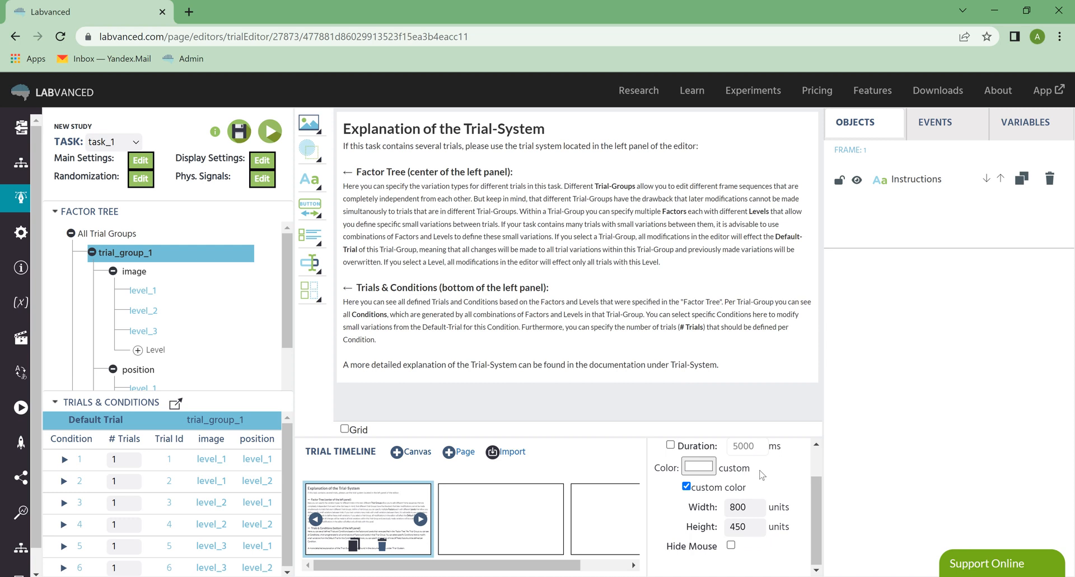
pyautogui.moveTo(726, 556)
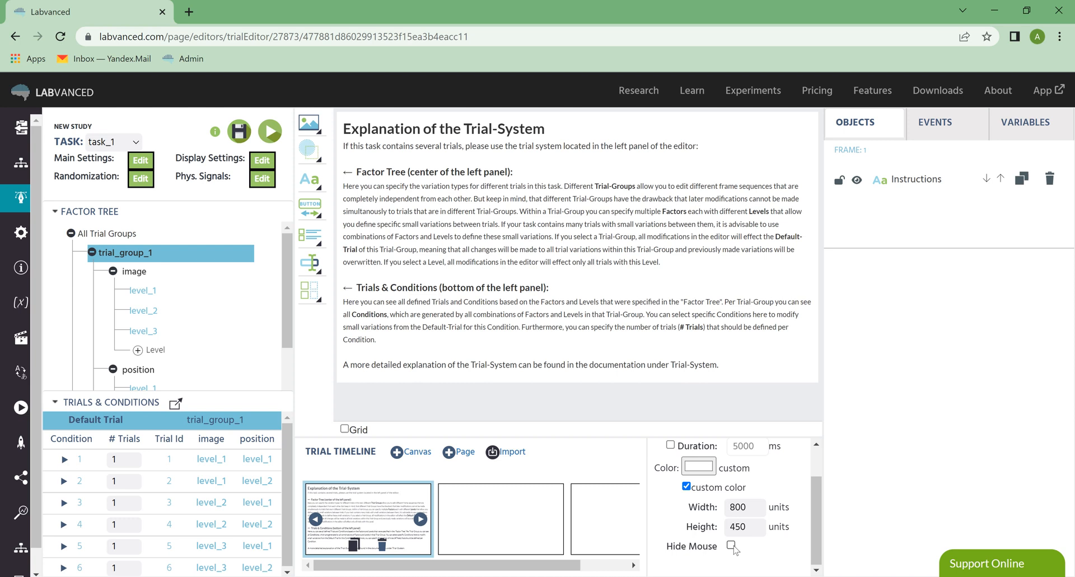
pyautogui.click(731, 545)
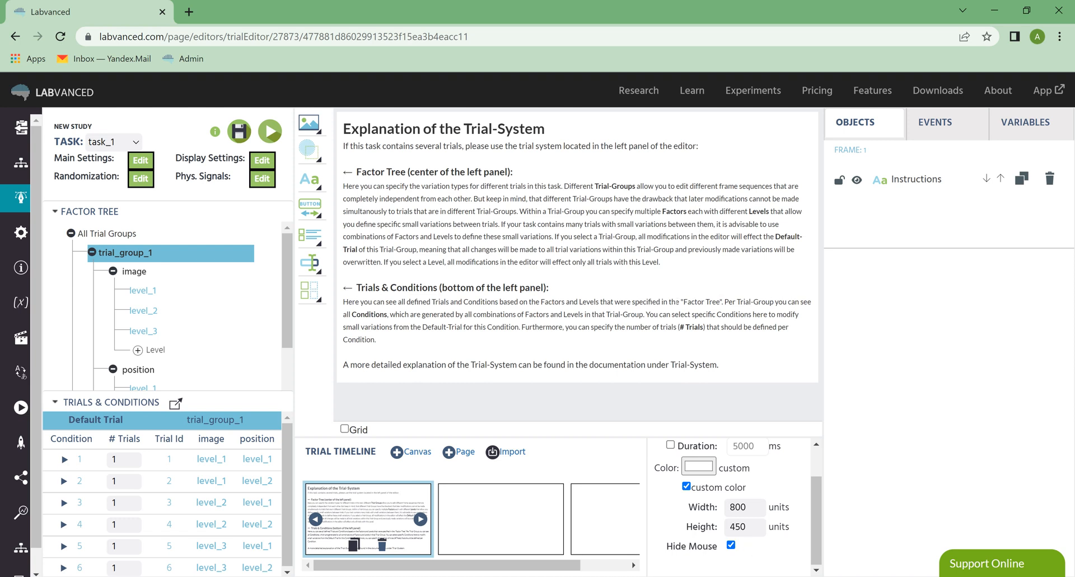
pyautogui.click(730, 545)
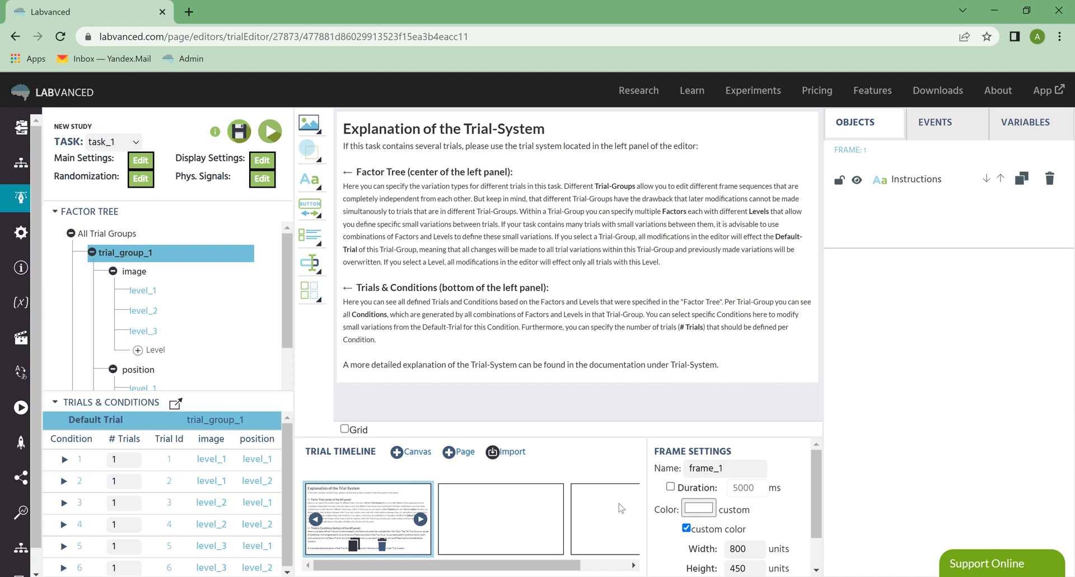
pyautogui.moveTo(893, 252)
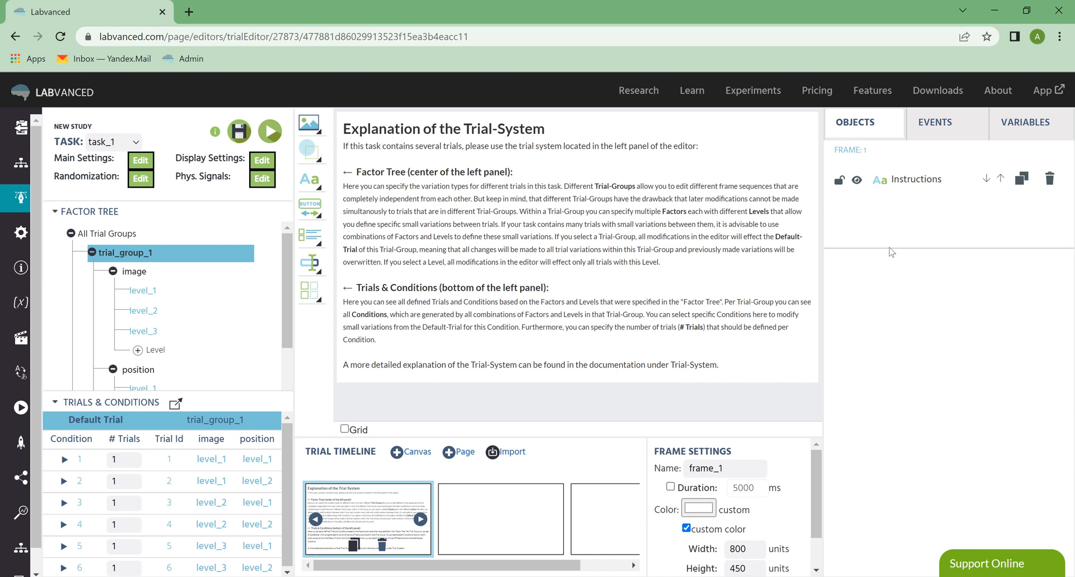
pyautogui.moveTo(928, 142)
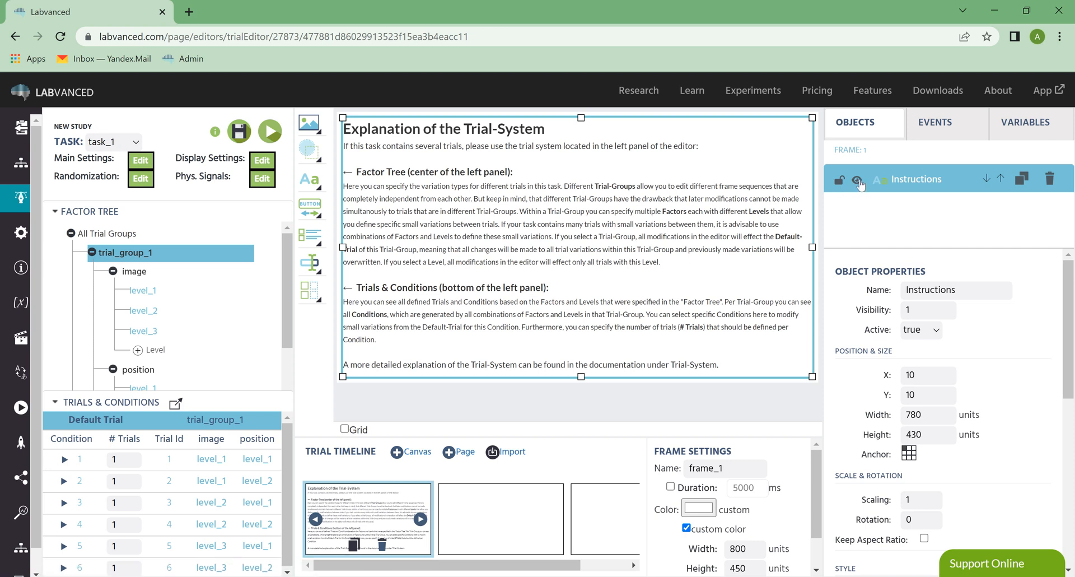
pyautogui.click(858, 179)
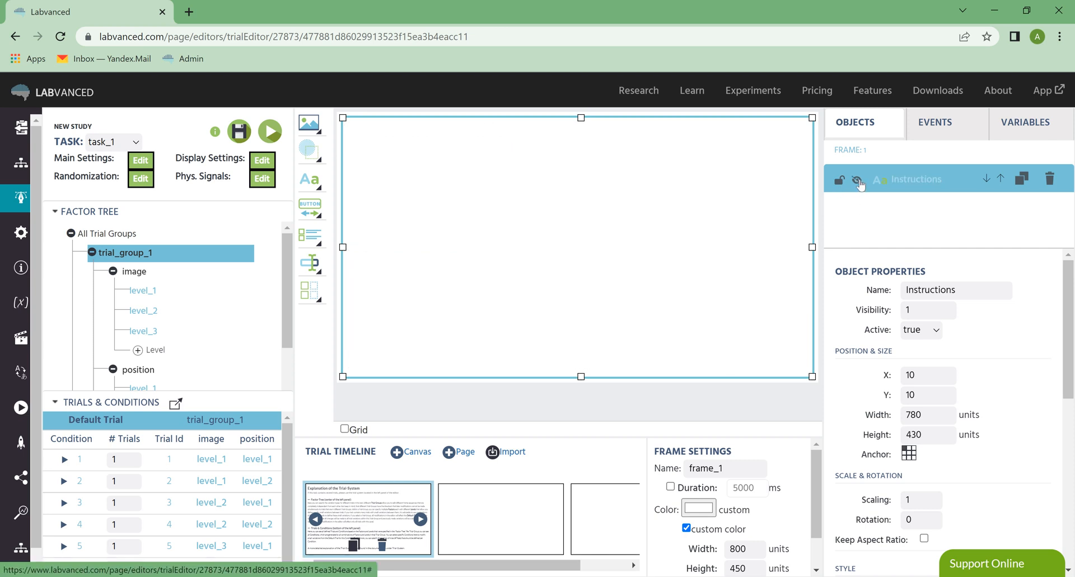
pyautogui.click(859, 179)
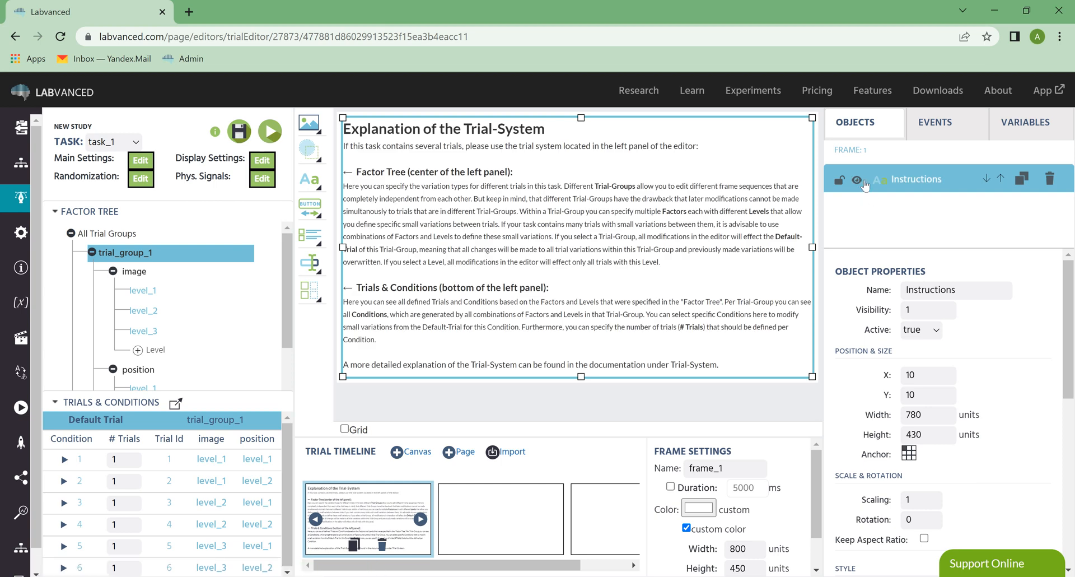
pyautogui.click(857, 179)
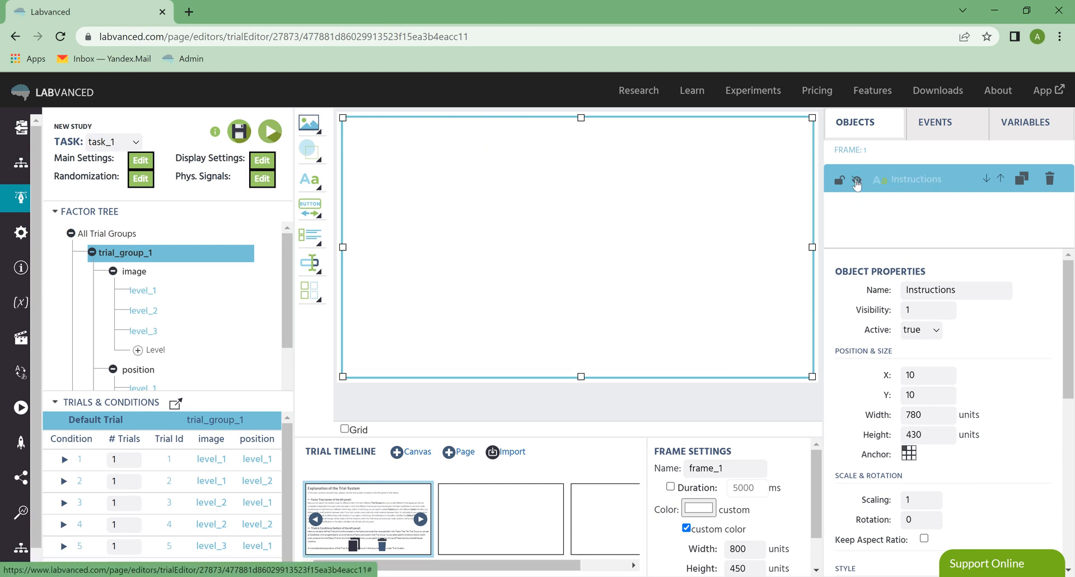
pyautogui.click(857, 179)
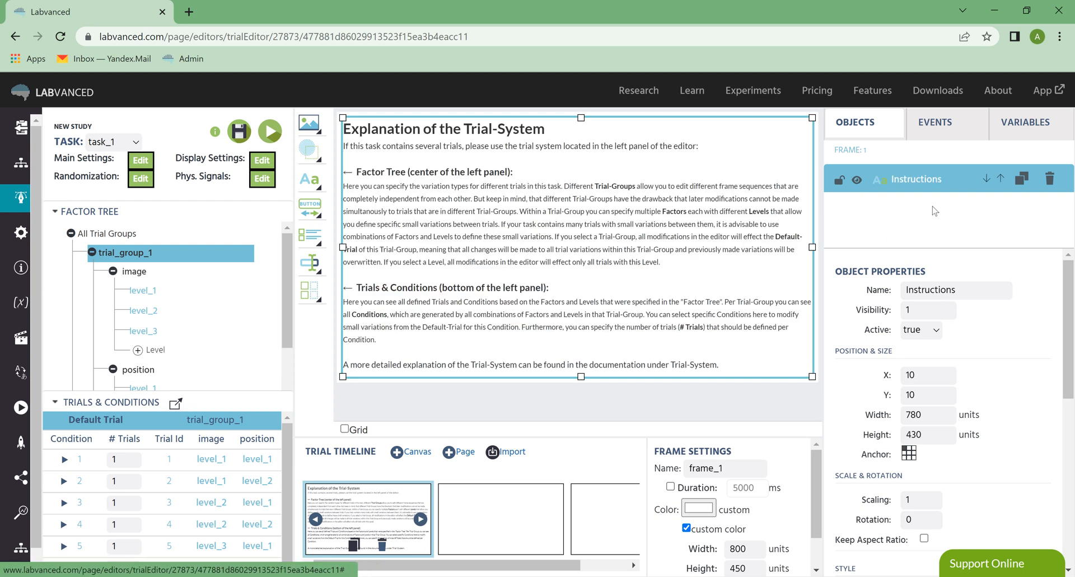
pyautogui.moveTo(1056, 192)
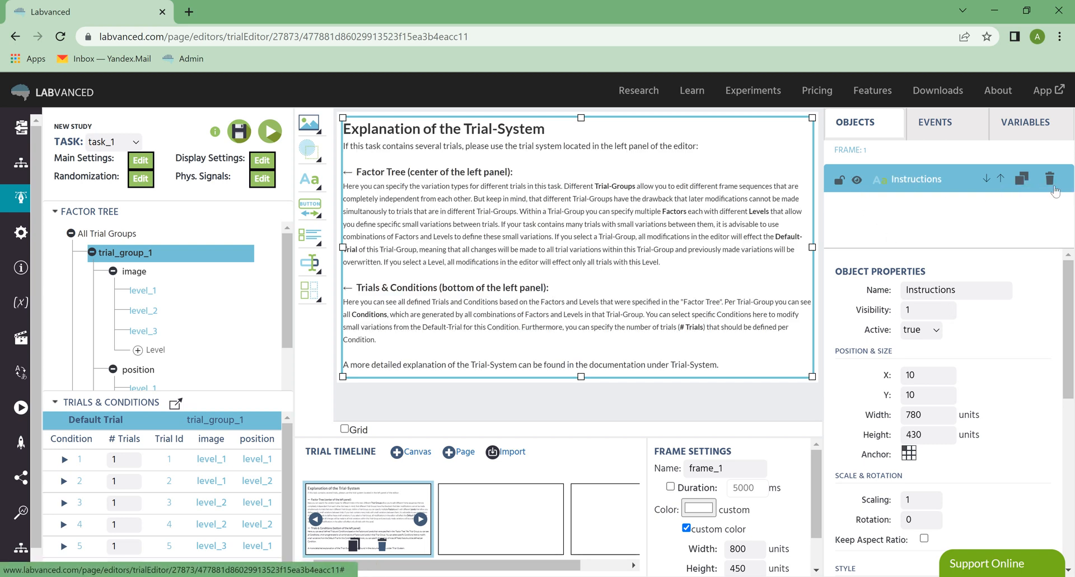
pyautogui.click(933, 122)
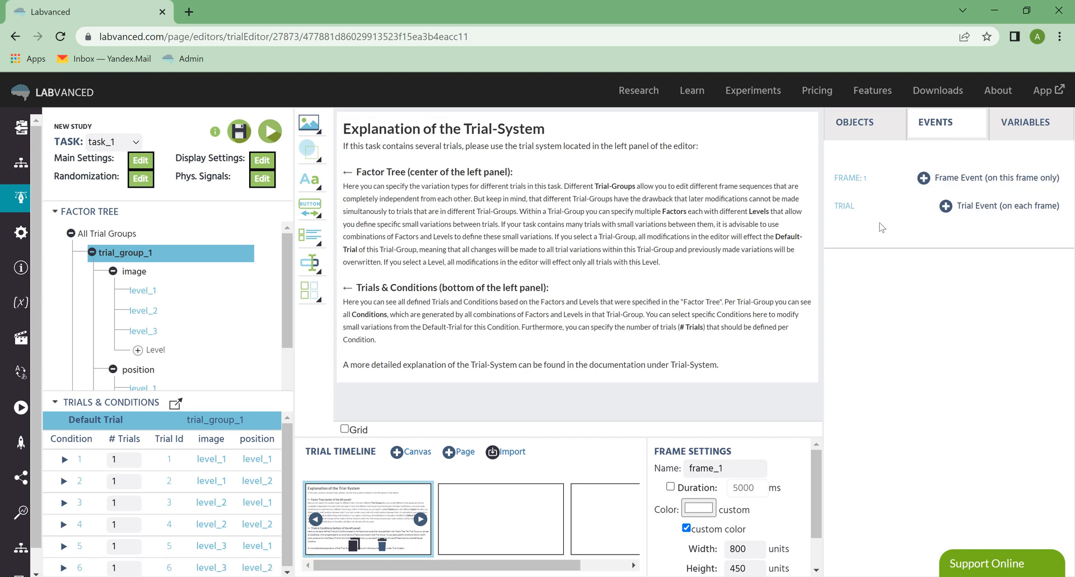
pyautogui.moveTo(897, 226)
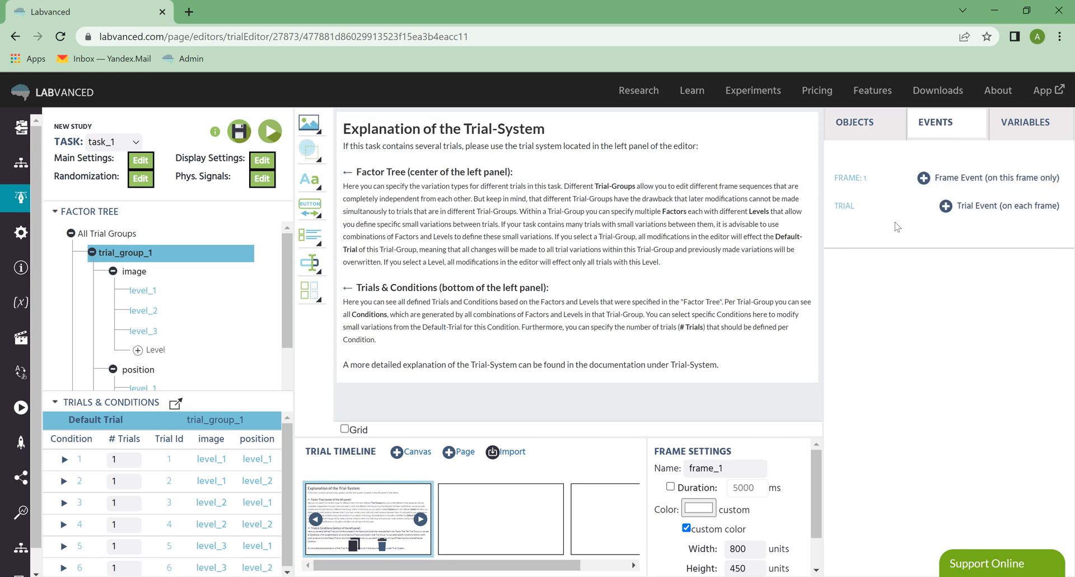
pyautogui.moveTo(890, 224)
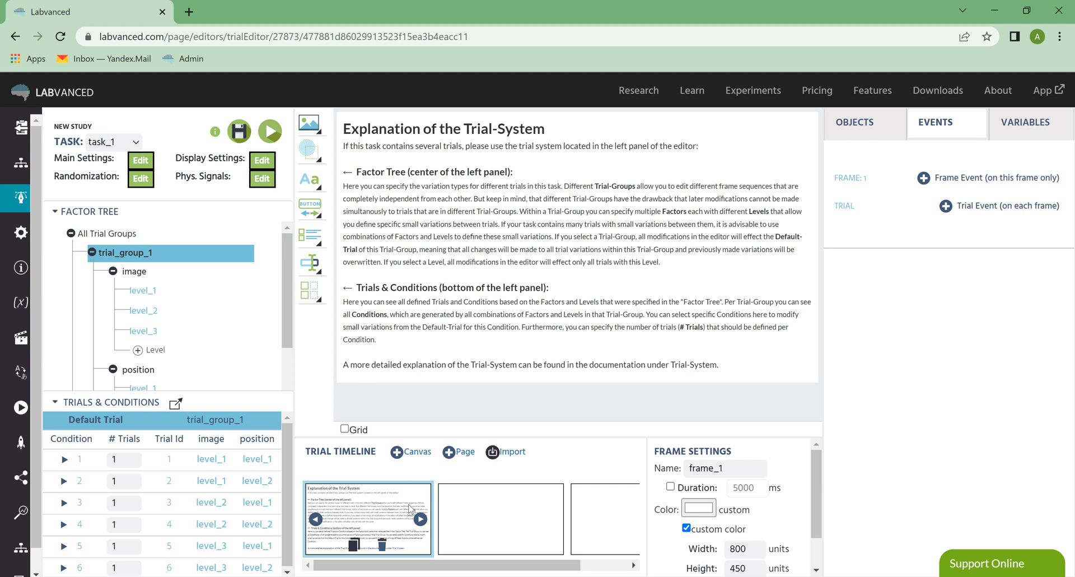
pyautogui.moveTo(942, 219)
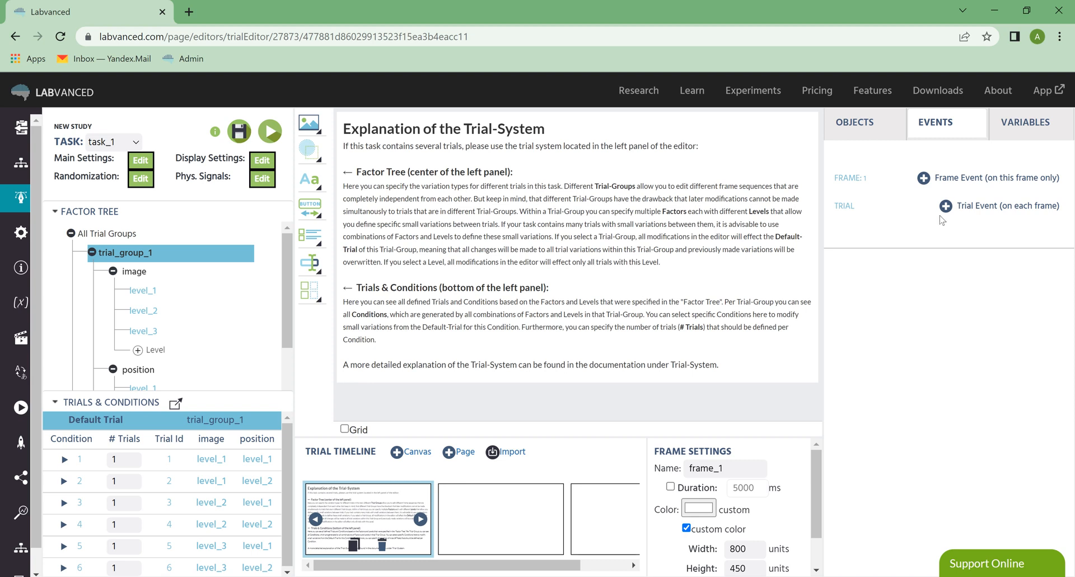
pyautogui.moveTo(607, 528)
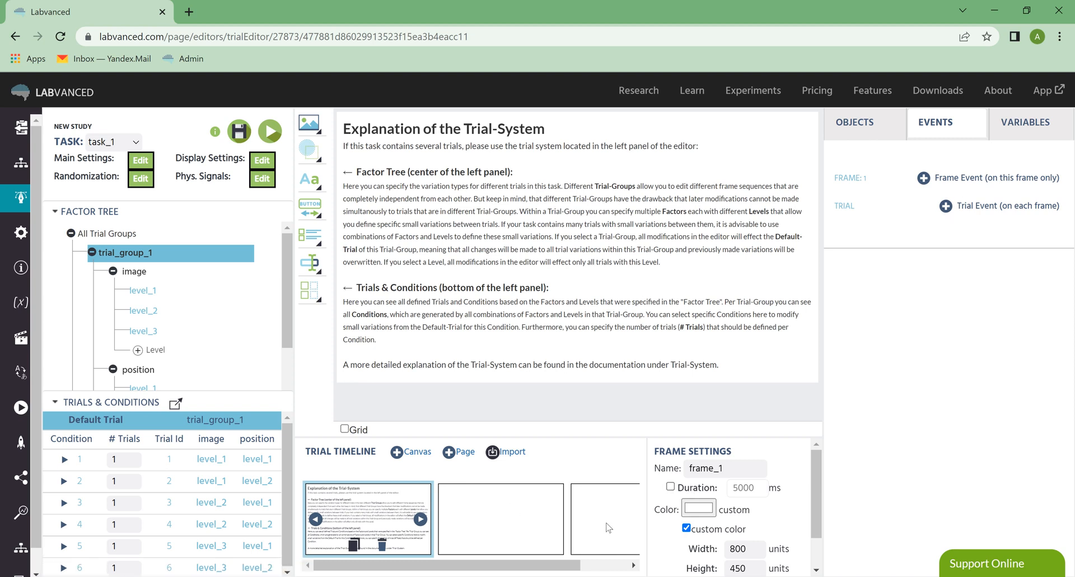
pyautogui.moveTo(966, 226)
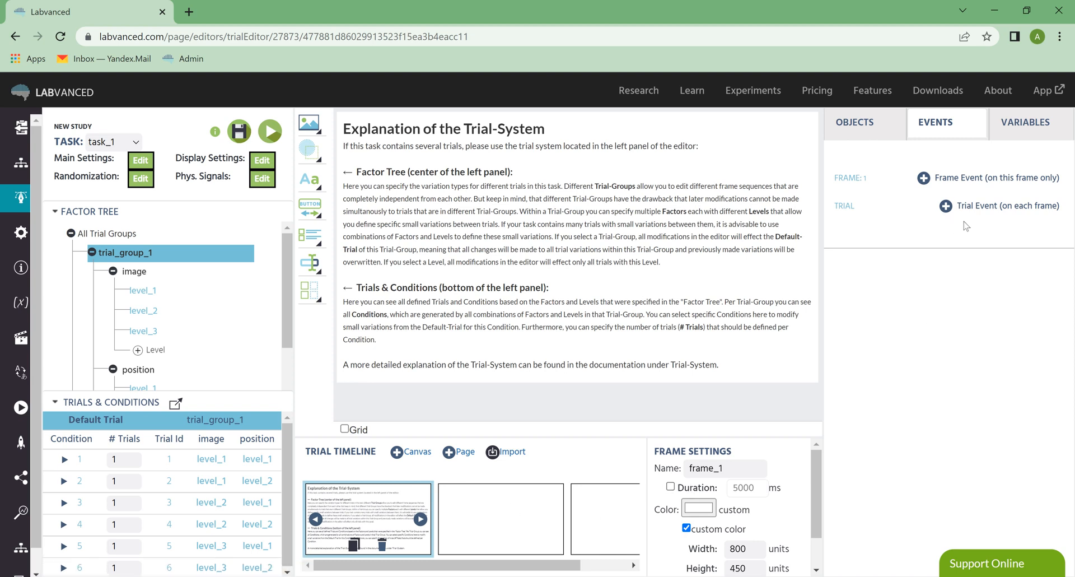
# Show the Variables tab listing image, position and the boolean check variable
pyautogui.click(1025, 122)
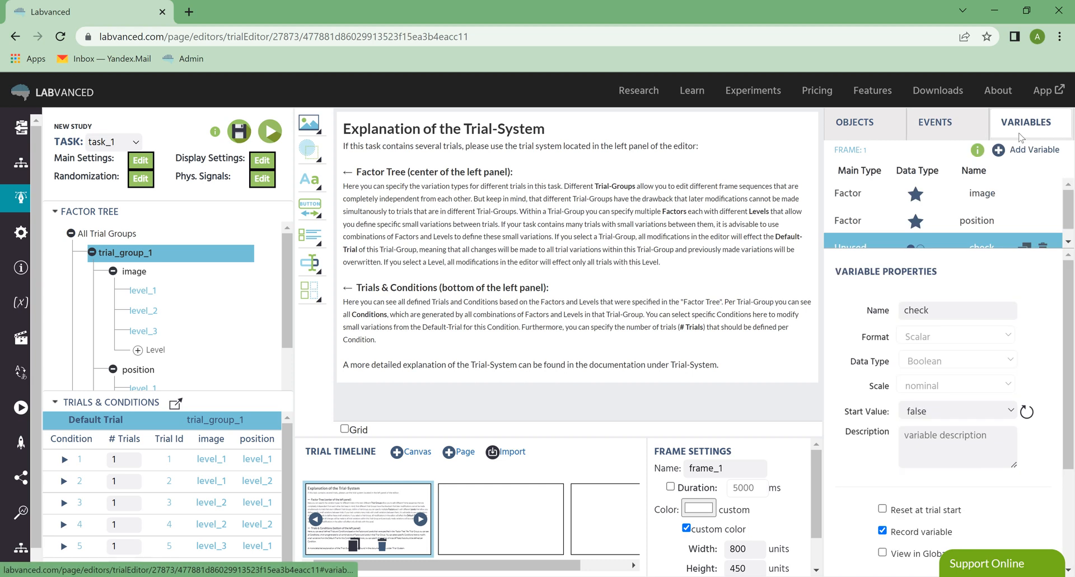
# Inspect the image factor and check variable properties, view frame objects, then return to Variables
pyautogui.scroll(-3)
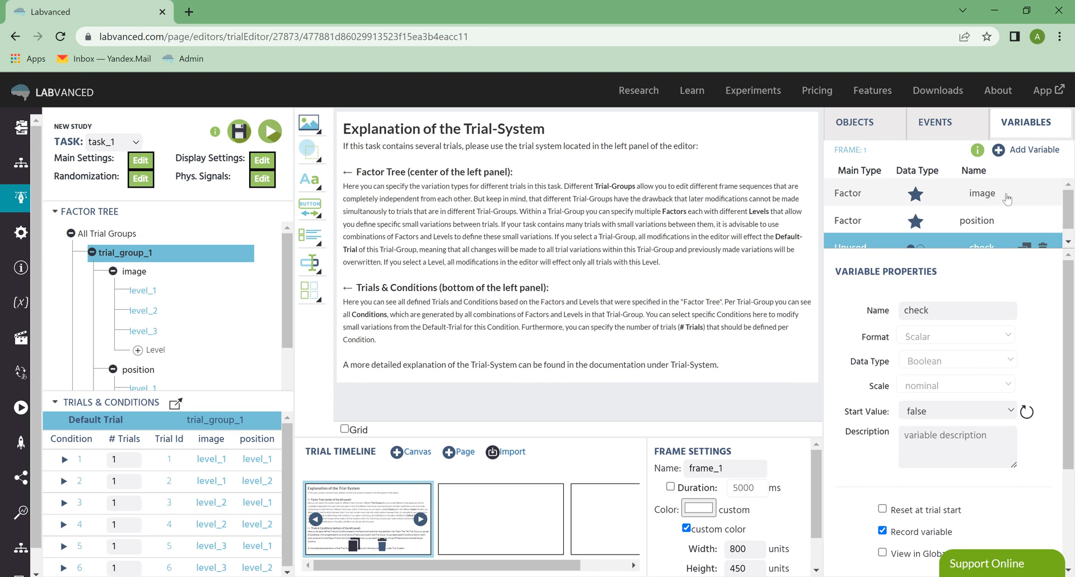
pyautogui.click(981, 192)
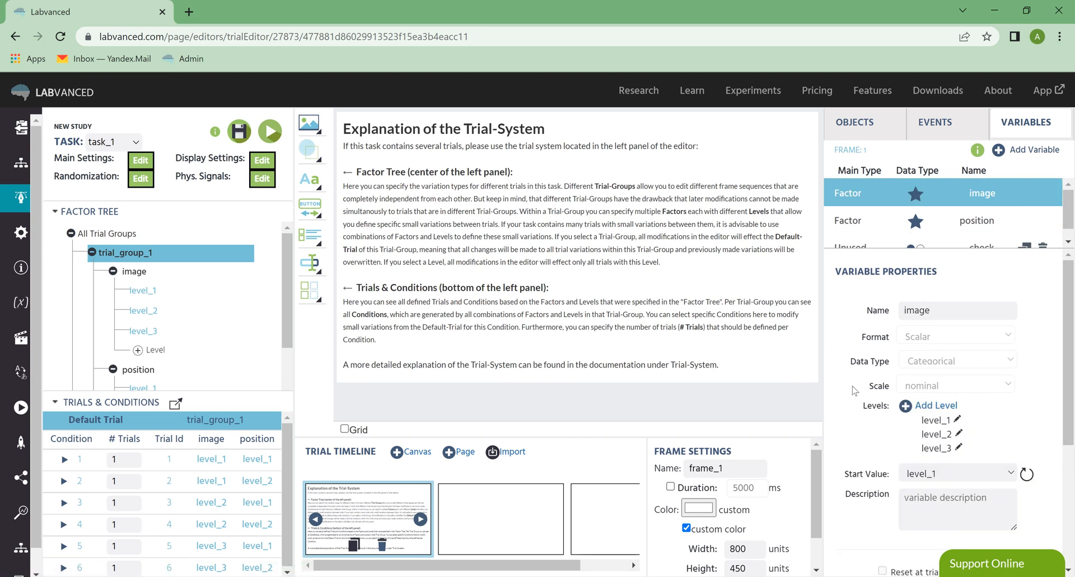
pyautogui.moveTo(136, 271)
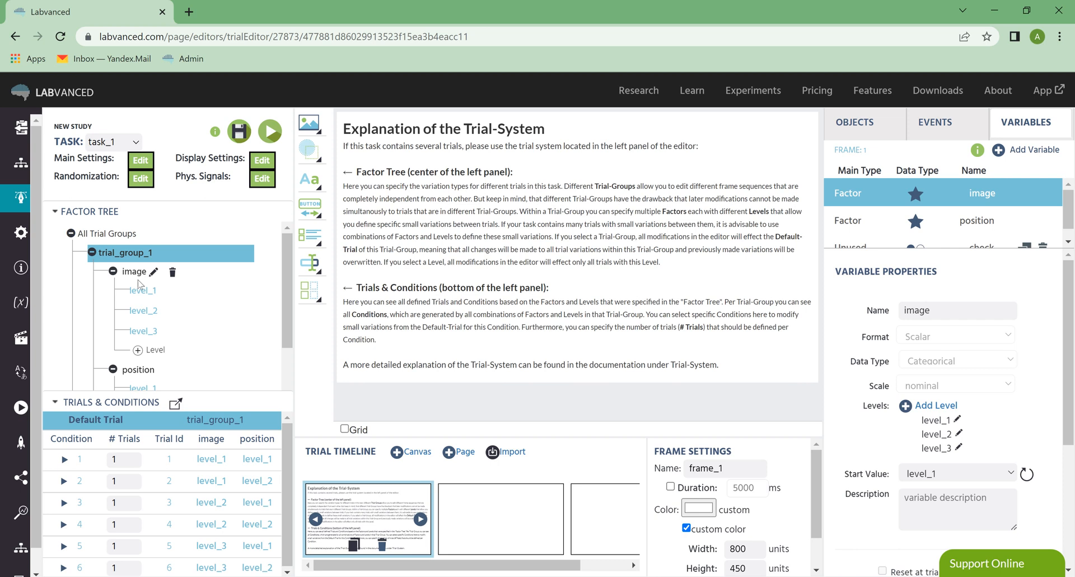
pyautogui.moveTo(1015, 392)
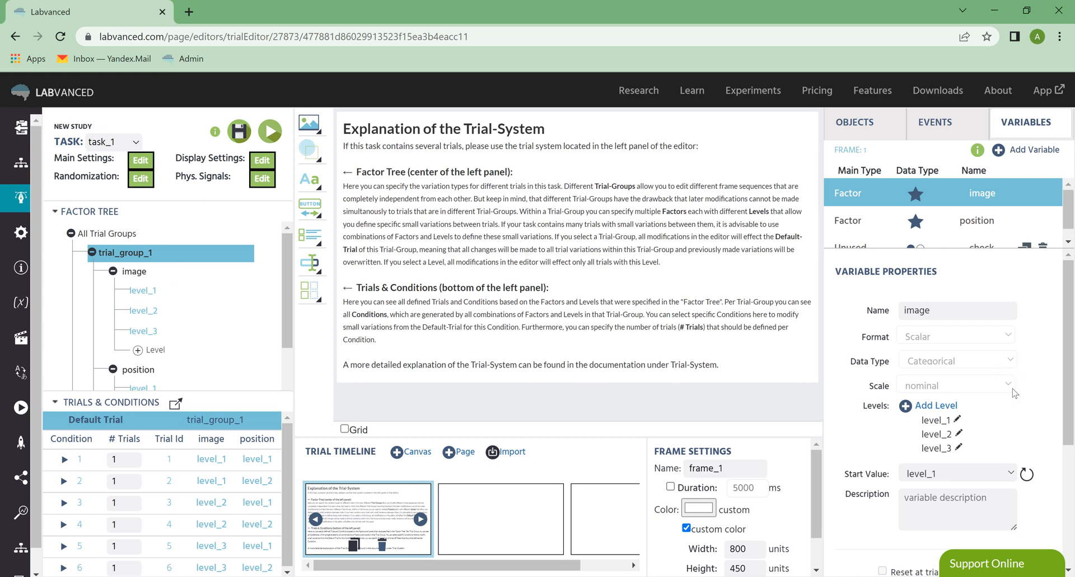
pyautogui.moveTo(1018, 420)
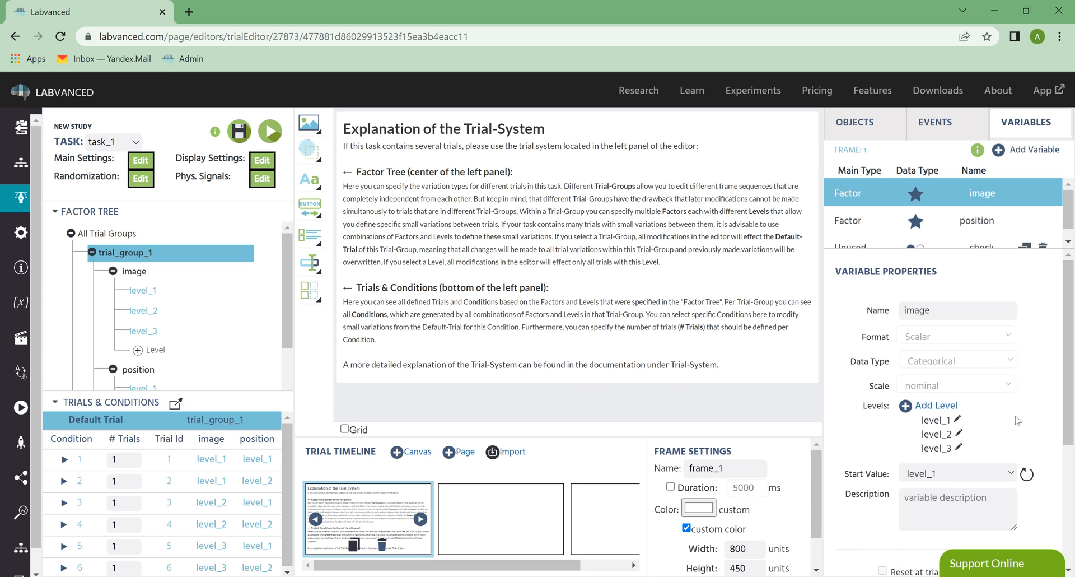
pyautogui.click(977, 221)
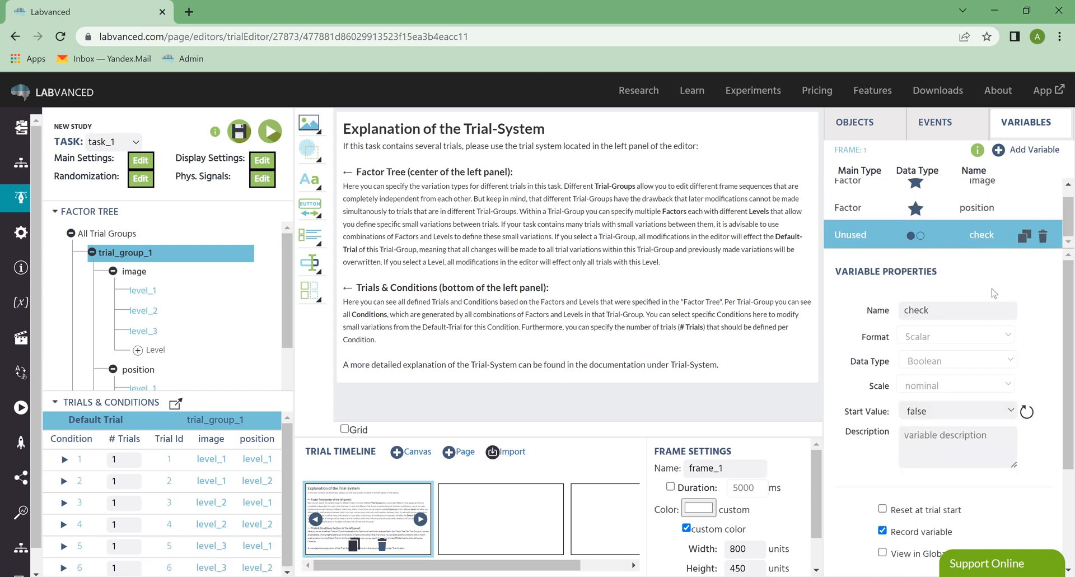
pyautogui.click(578, 206)
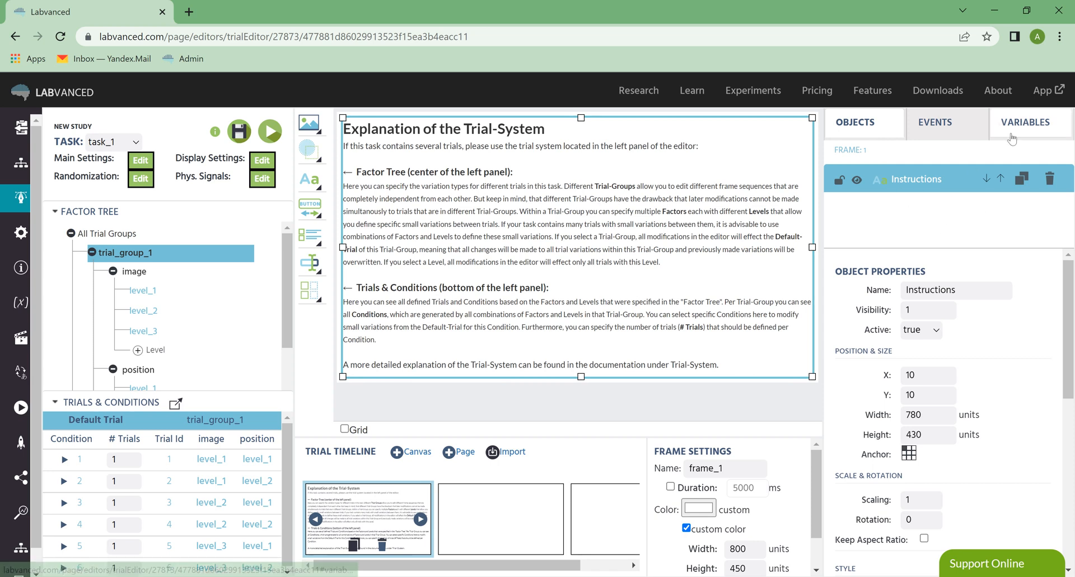
pyautogui.click(1025, 122)
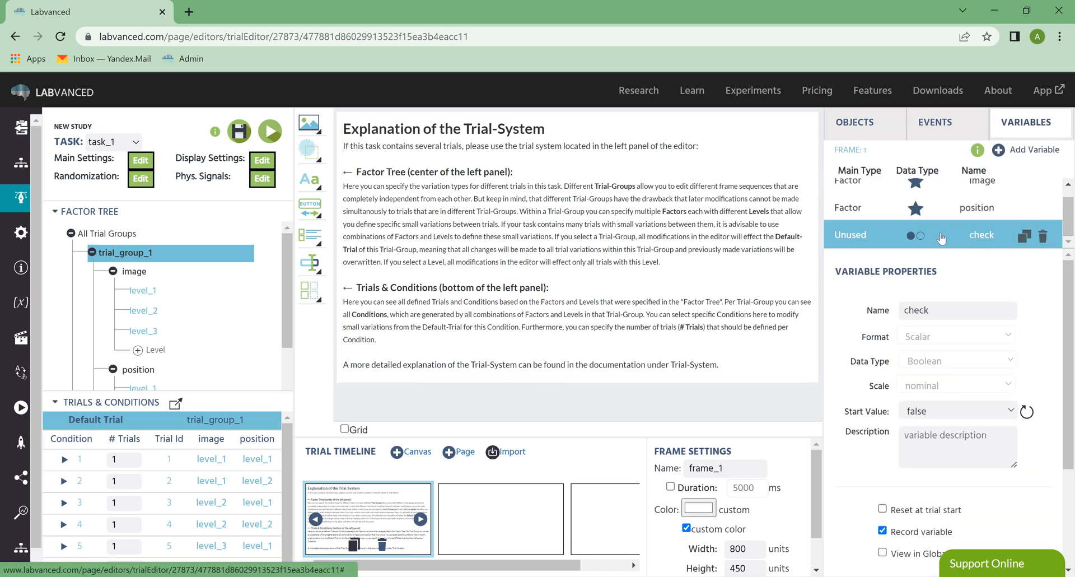
pyautogui.moveTo(865, 234)
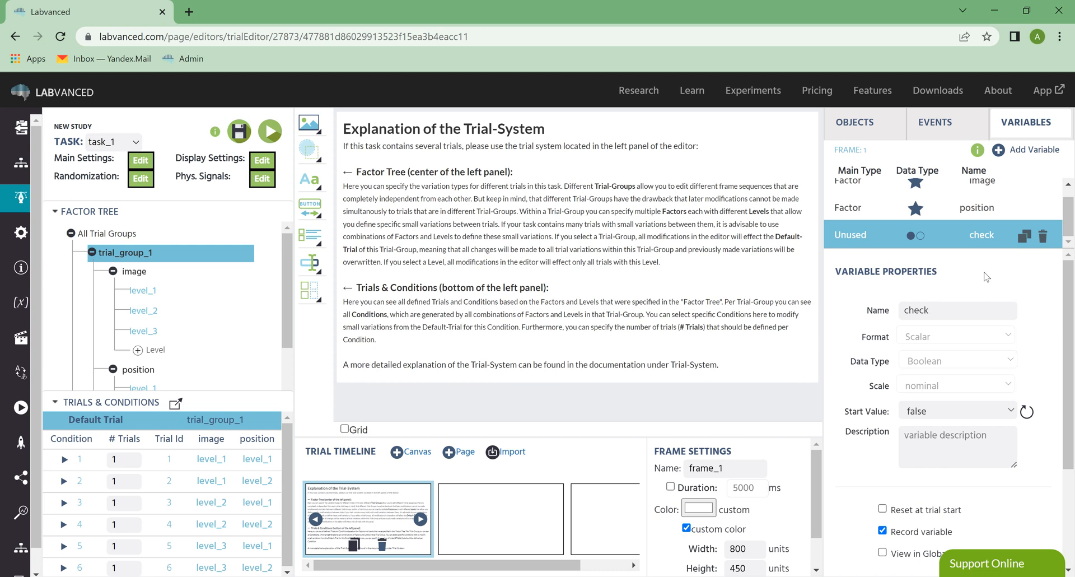
pyautogui.moveTo(939, 224)
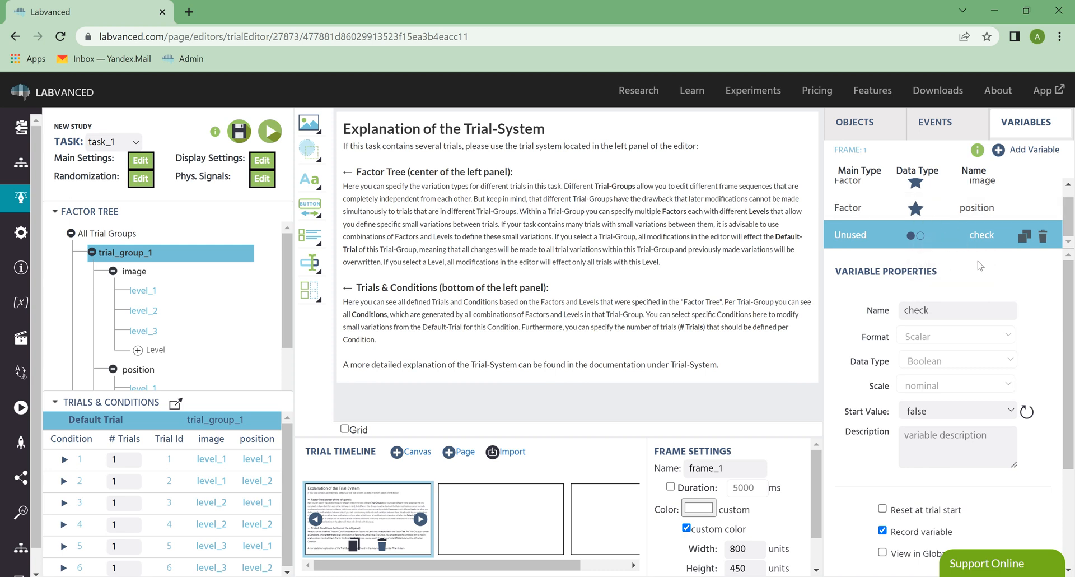
pyautogui.moveTo(983, 256)
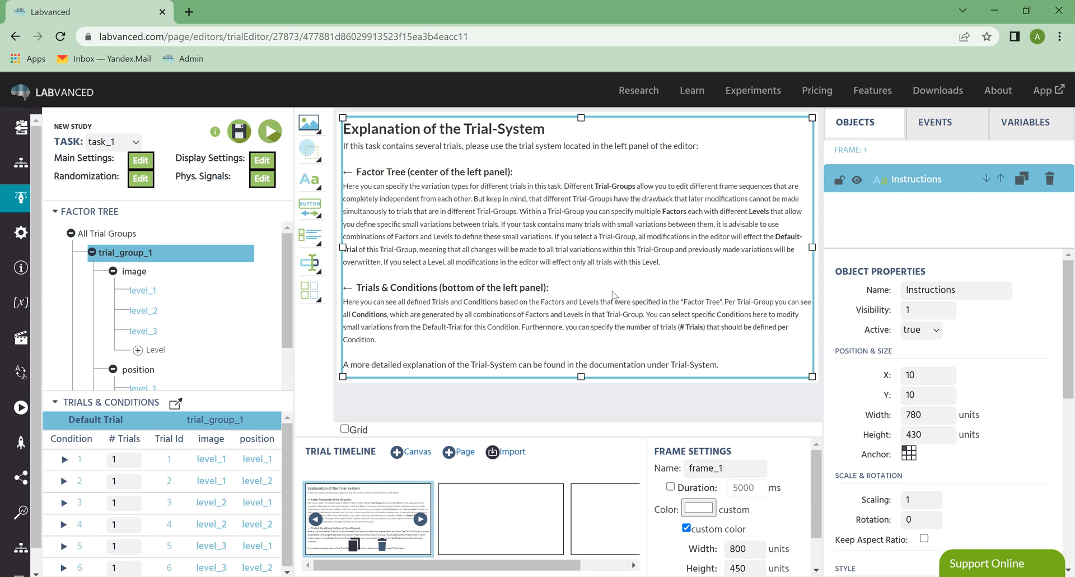
pyautogui.moveTo(615, 282)
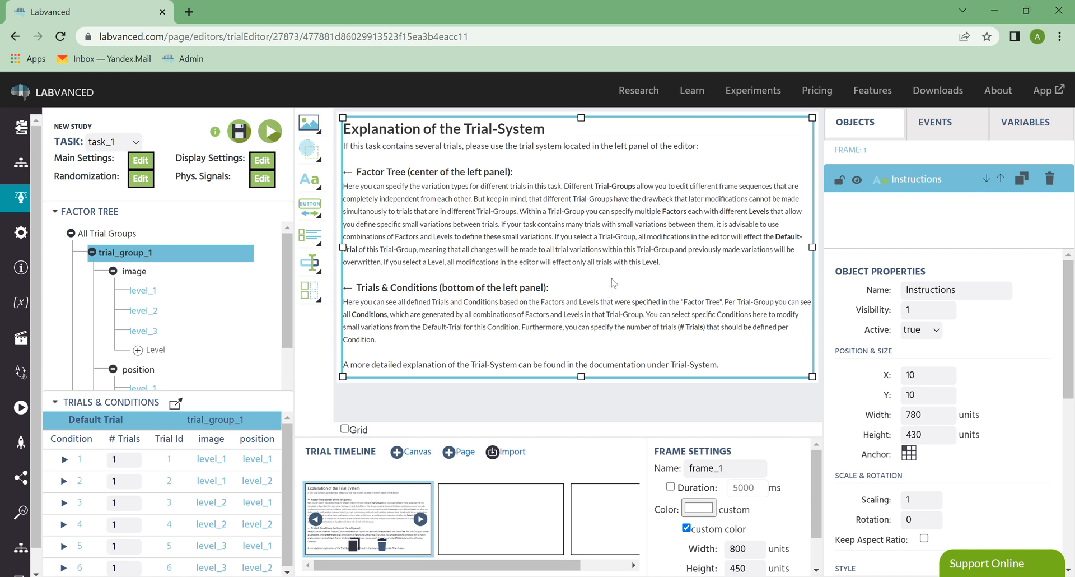